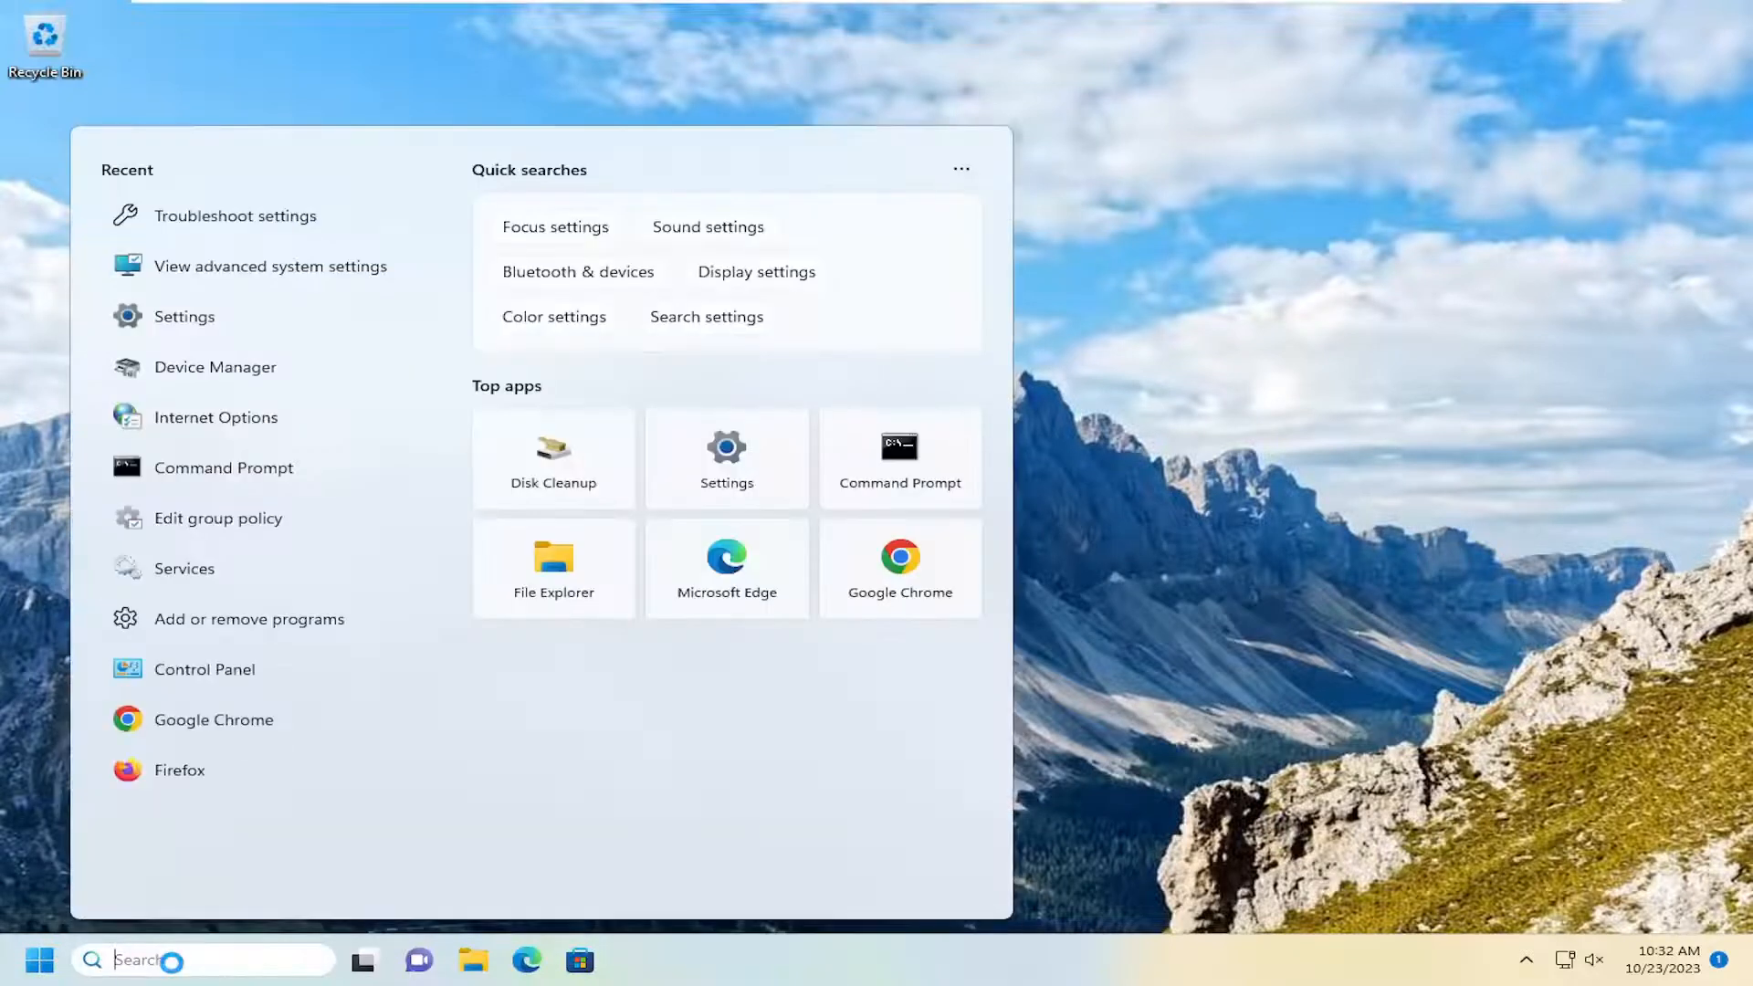
Search for 'control panel' and open Control Panel in Large icons view.
text(control panel)
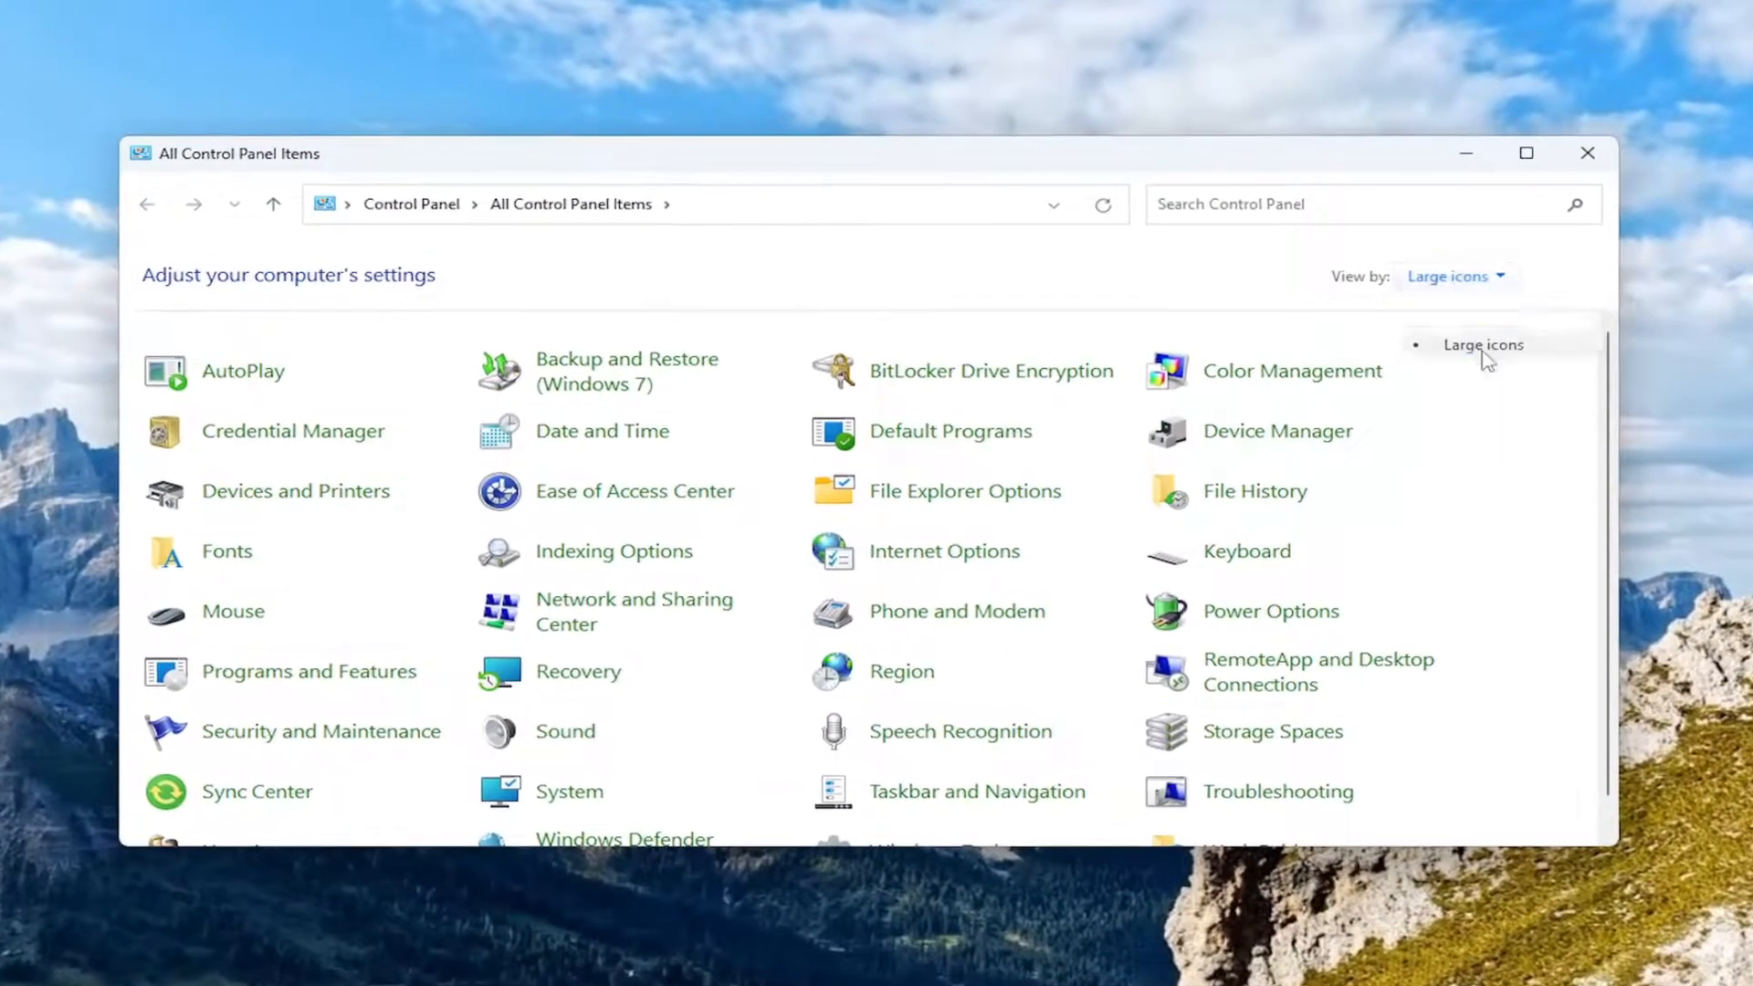
mouse_move(1261, 619)
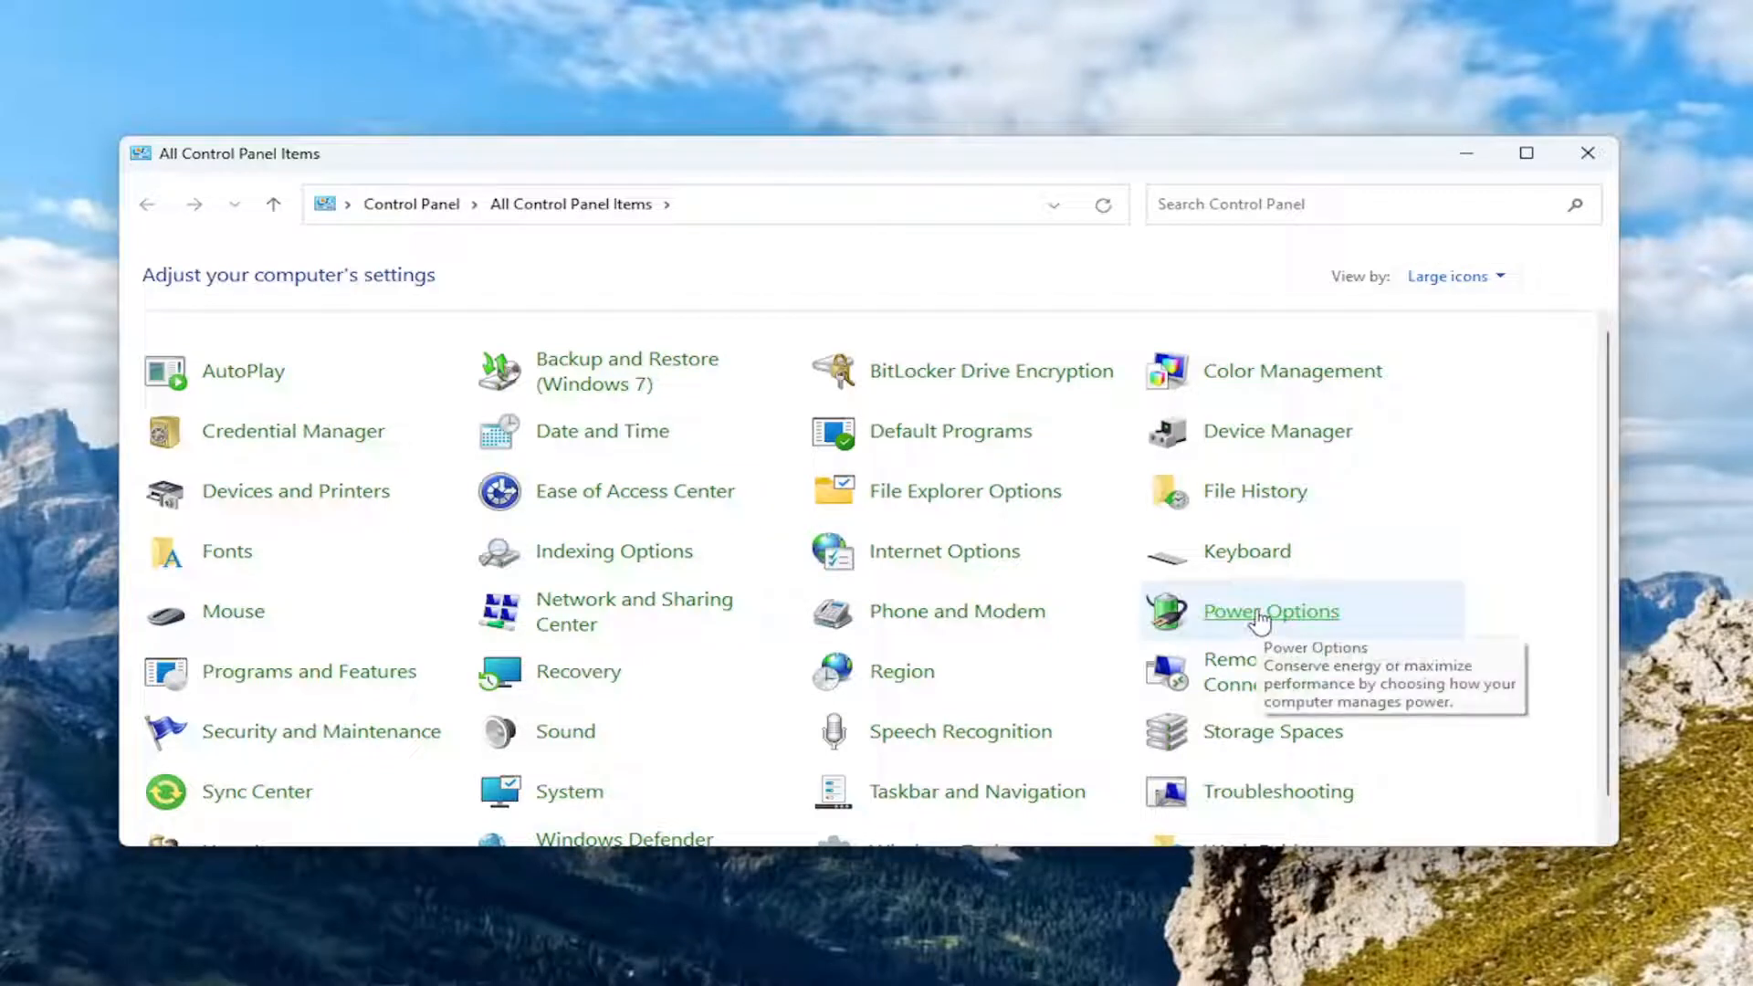
Unlock the power button settings via Power Options and 'Change settings that are currently unavailable'.
click(1270, 612)
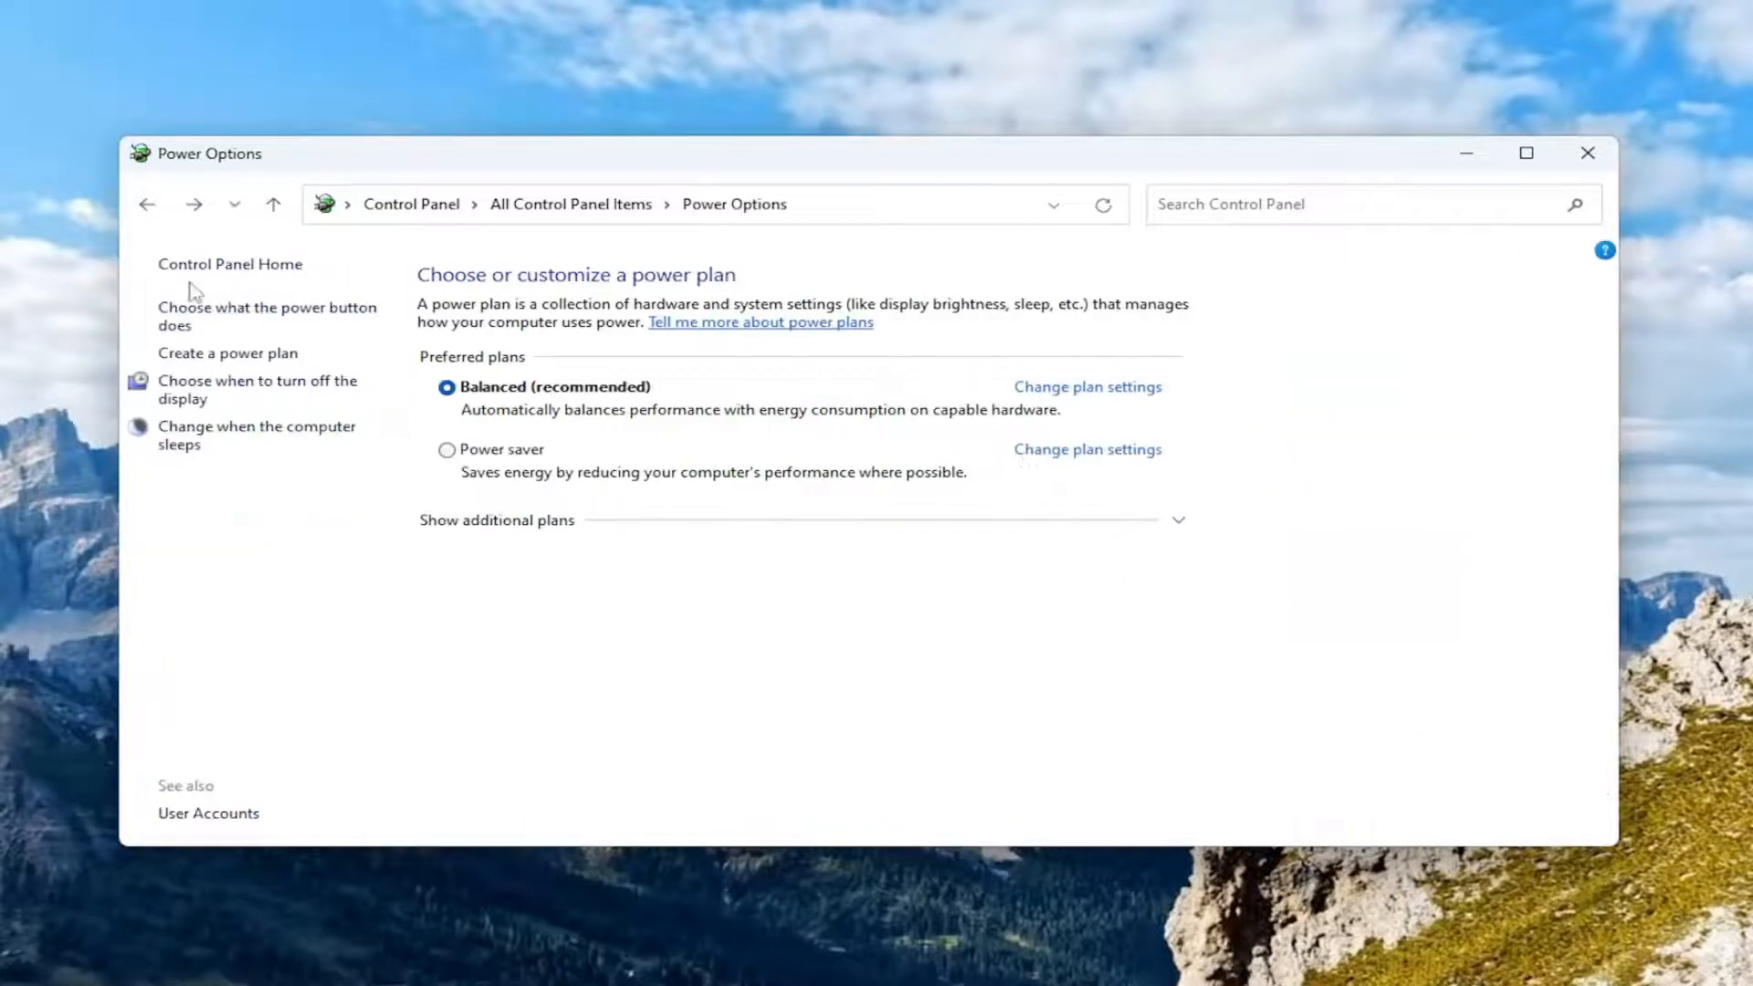
mouse_move(275, 323)
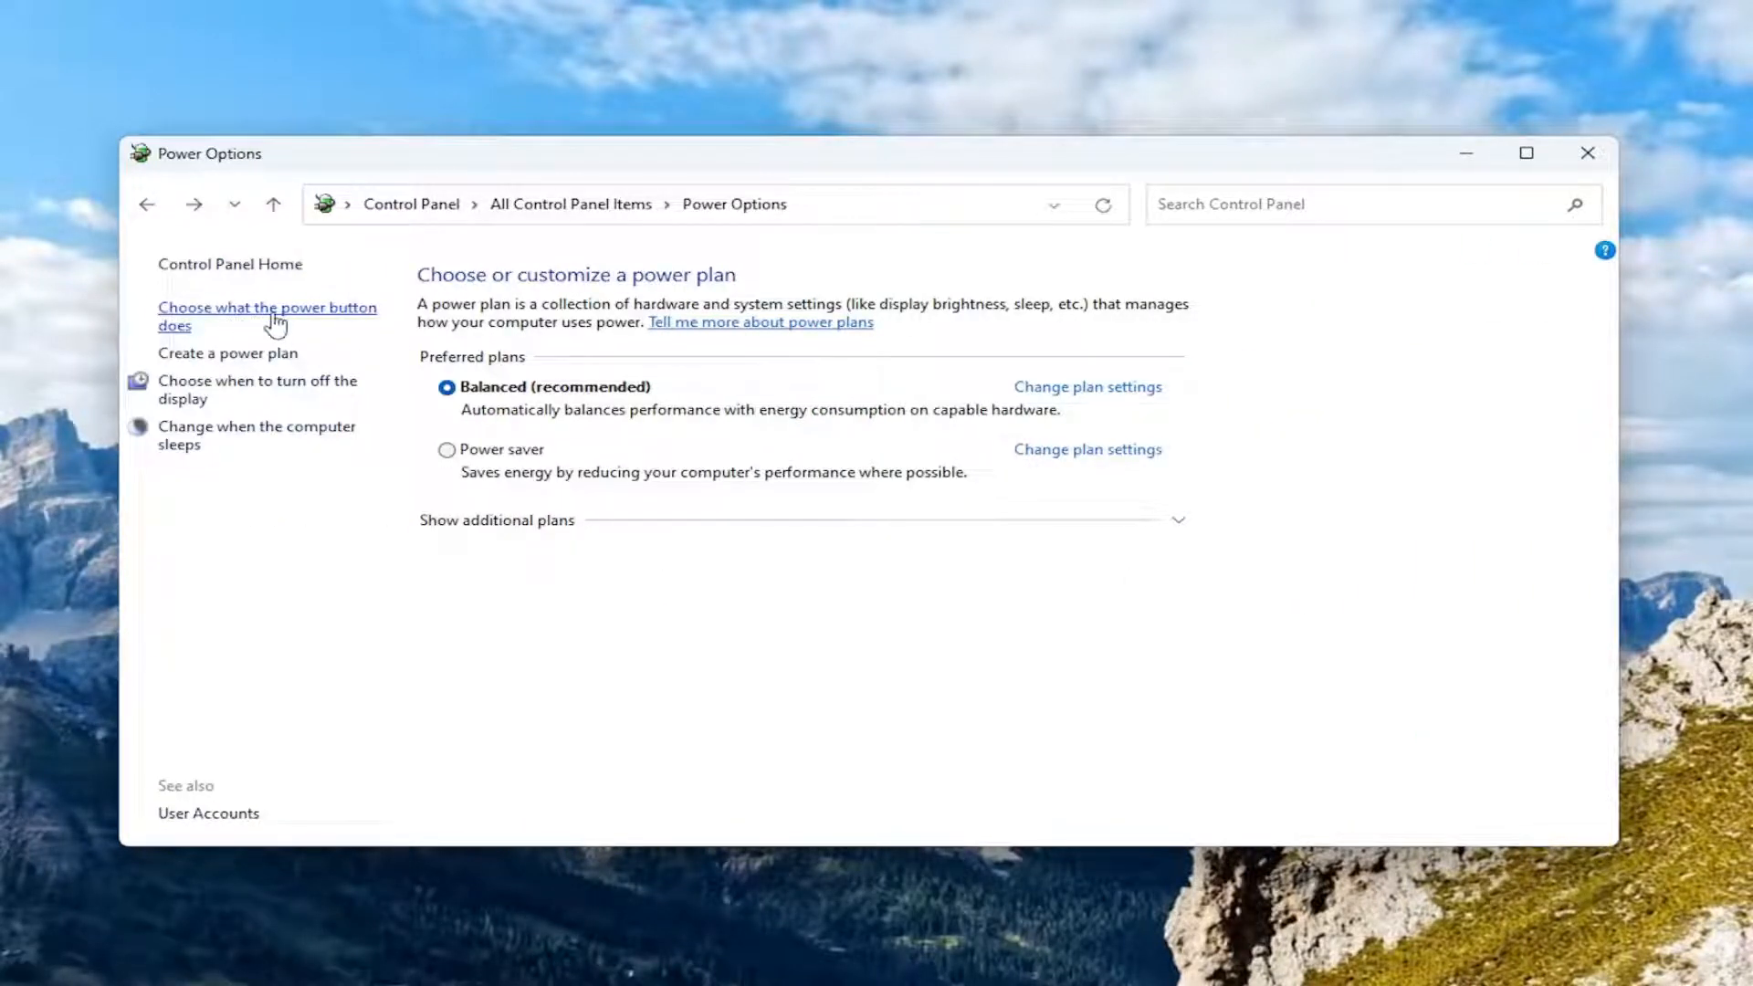
click(268, 316)
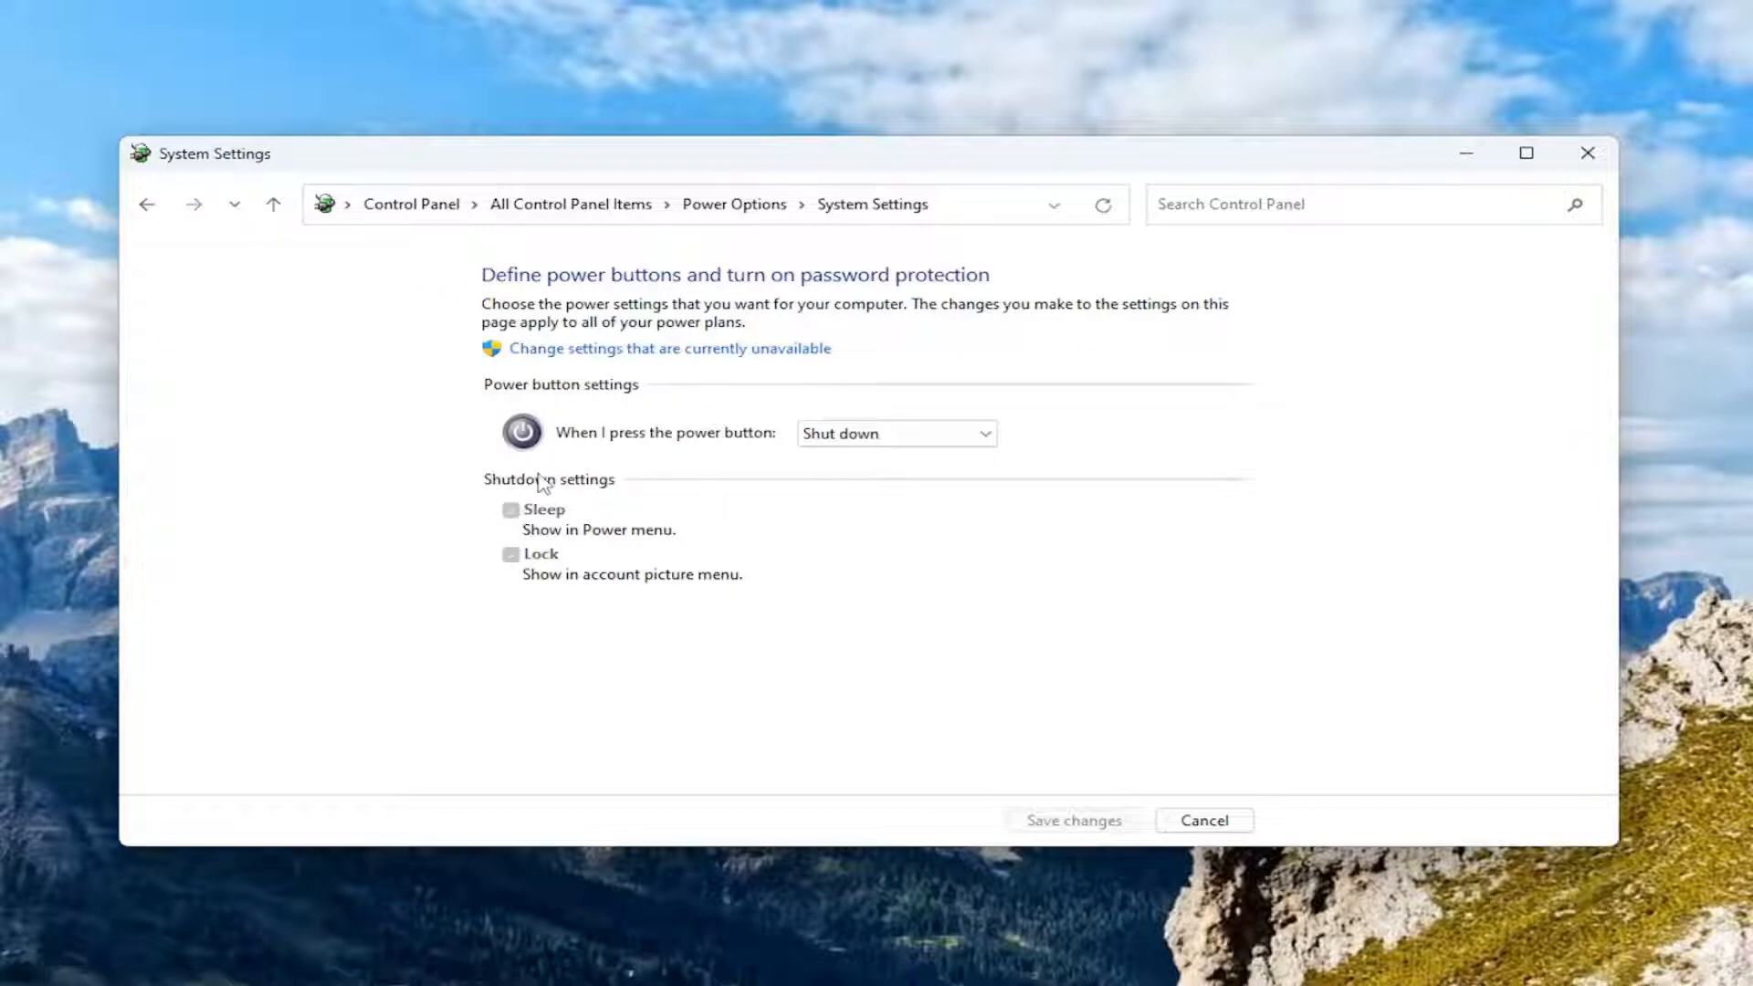
mouse_move(513, 488)
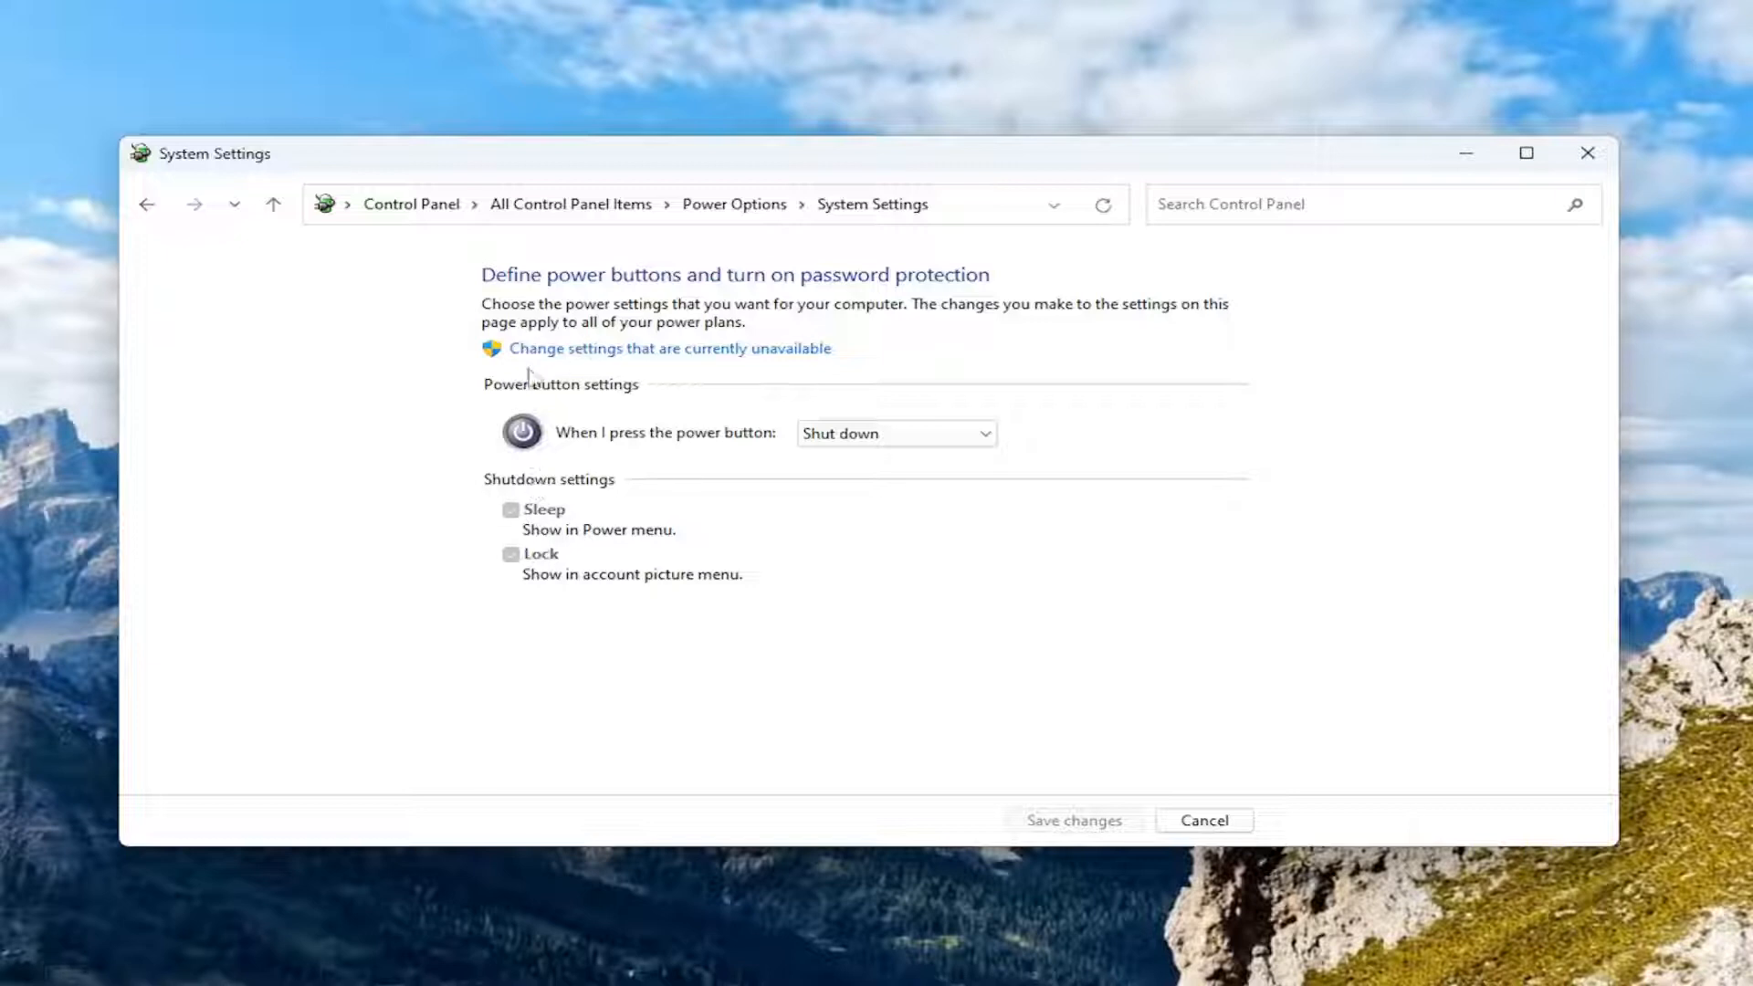
click(670, 348)
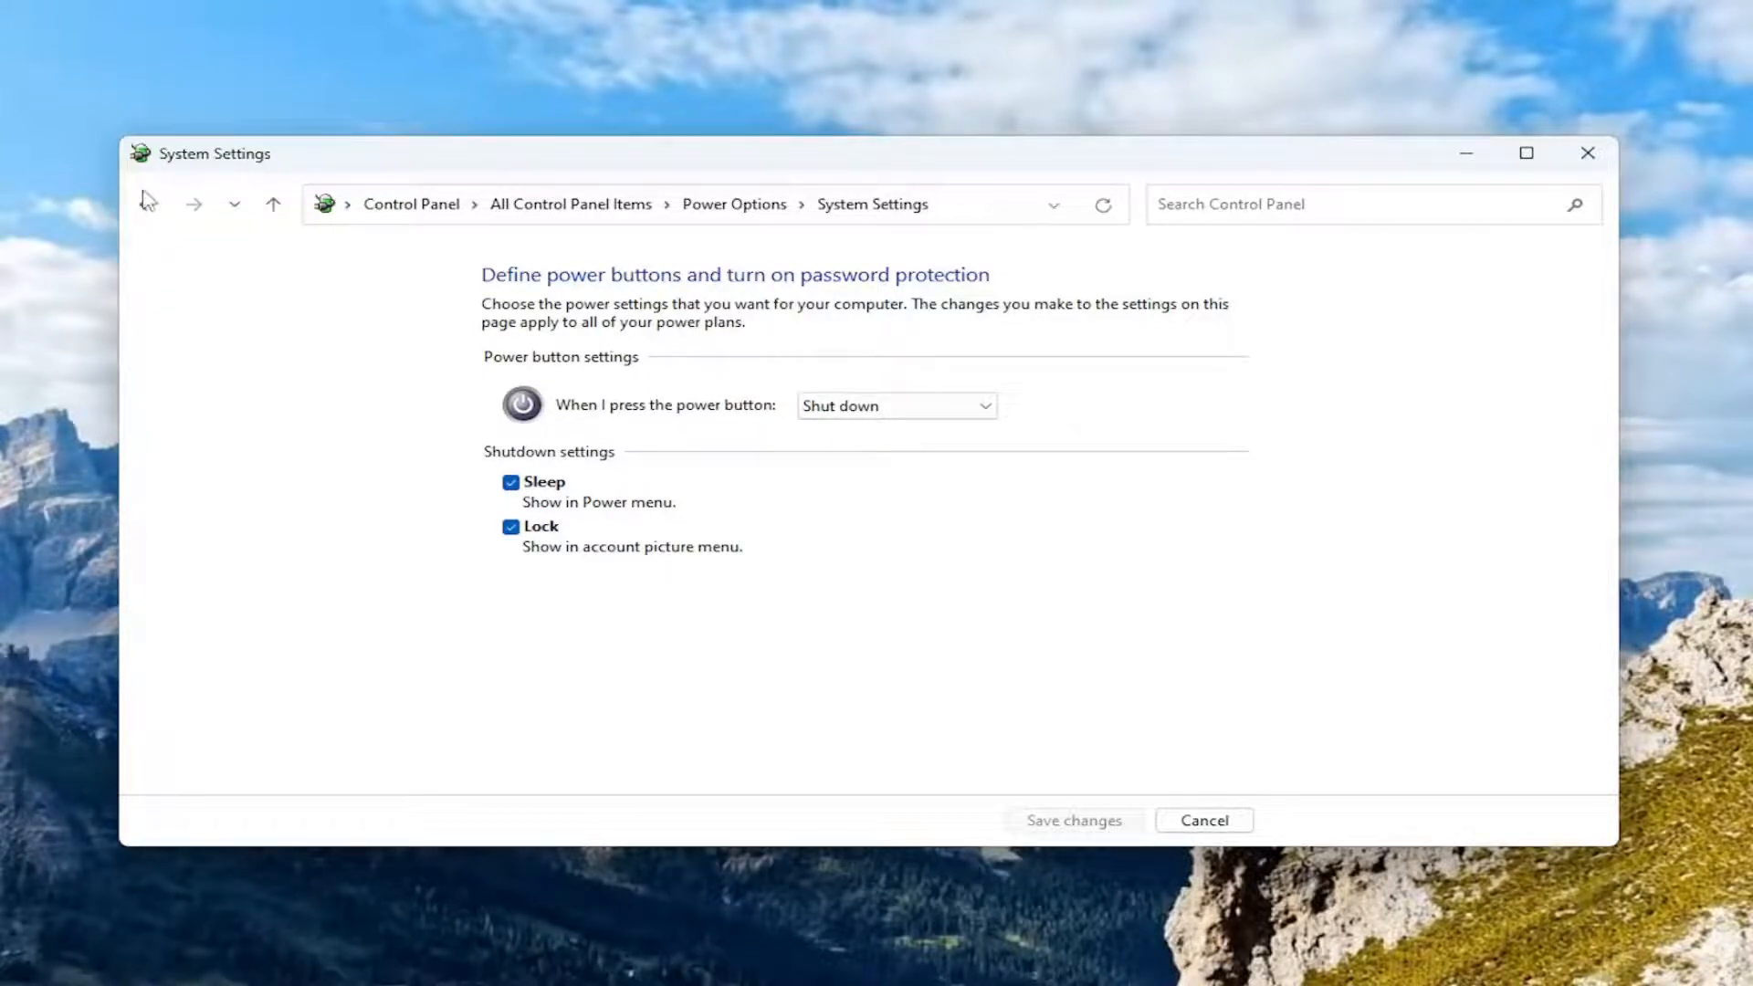
Check the Balanced plan's display and sleep timers, keep Never, and close without saving.
click(146, 202)
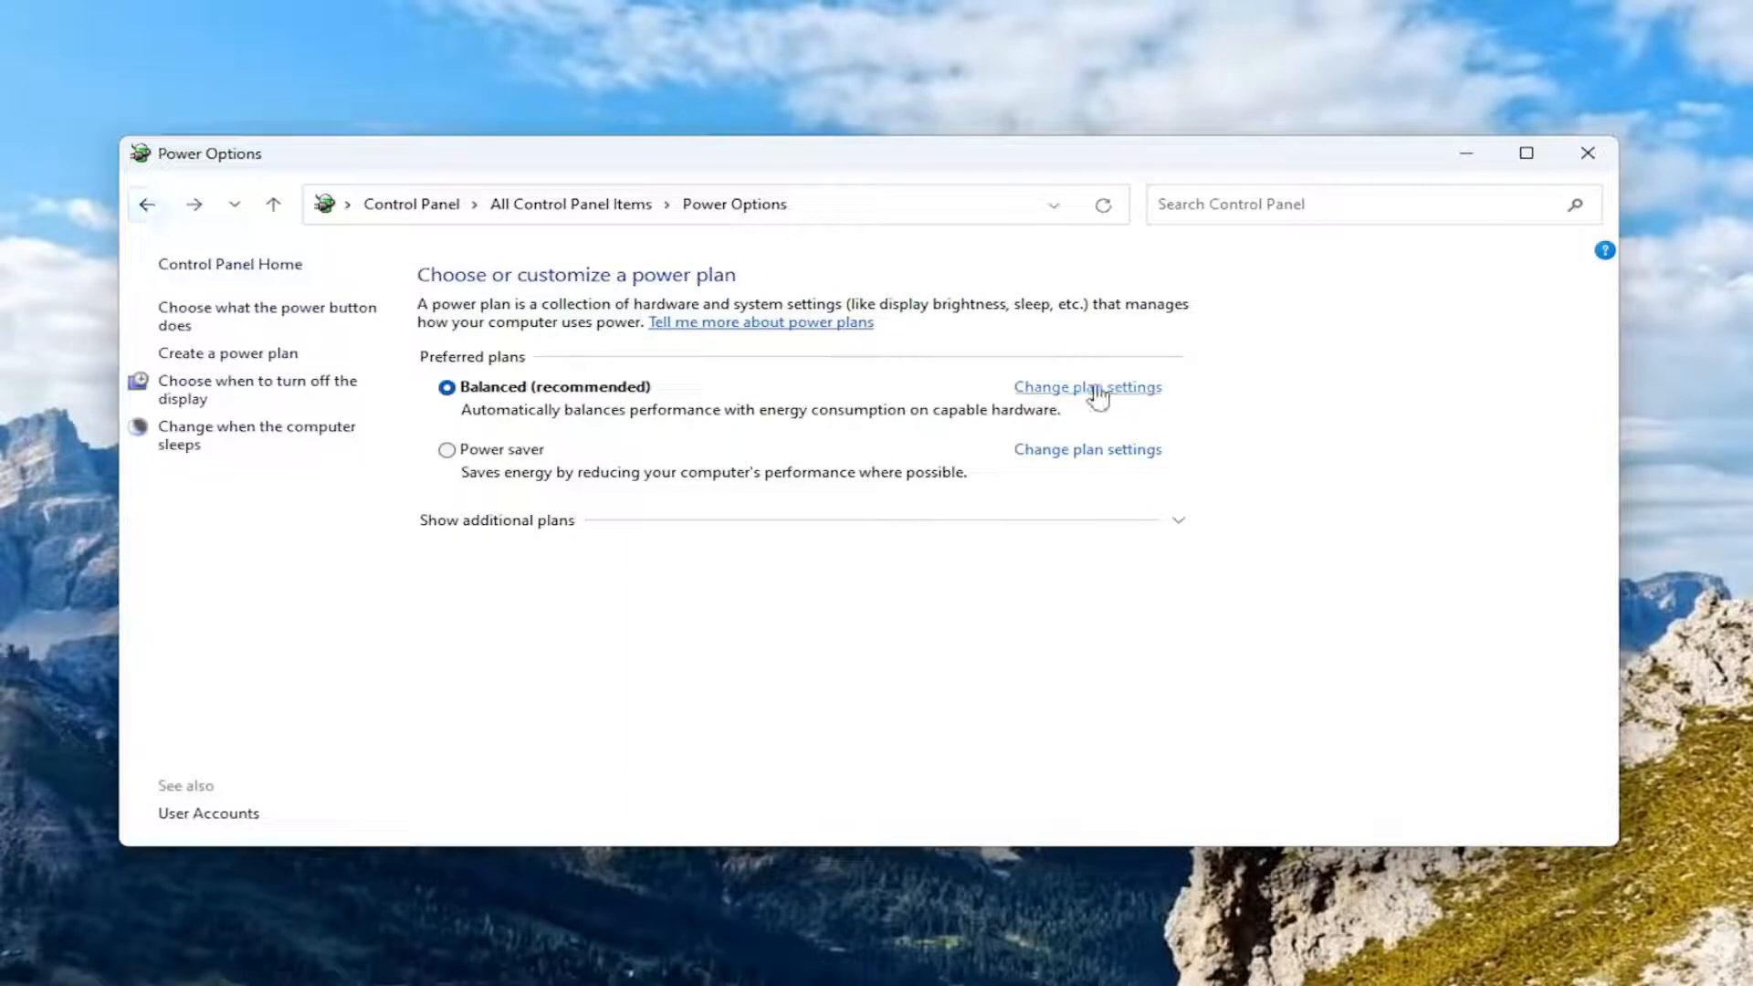
click(1087, 387)
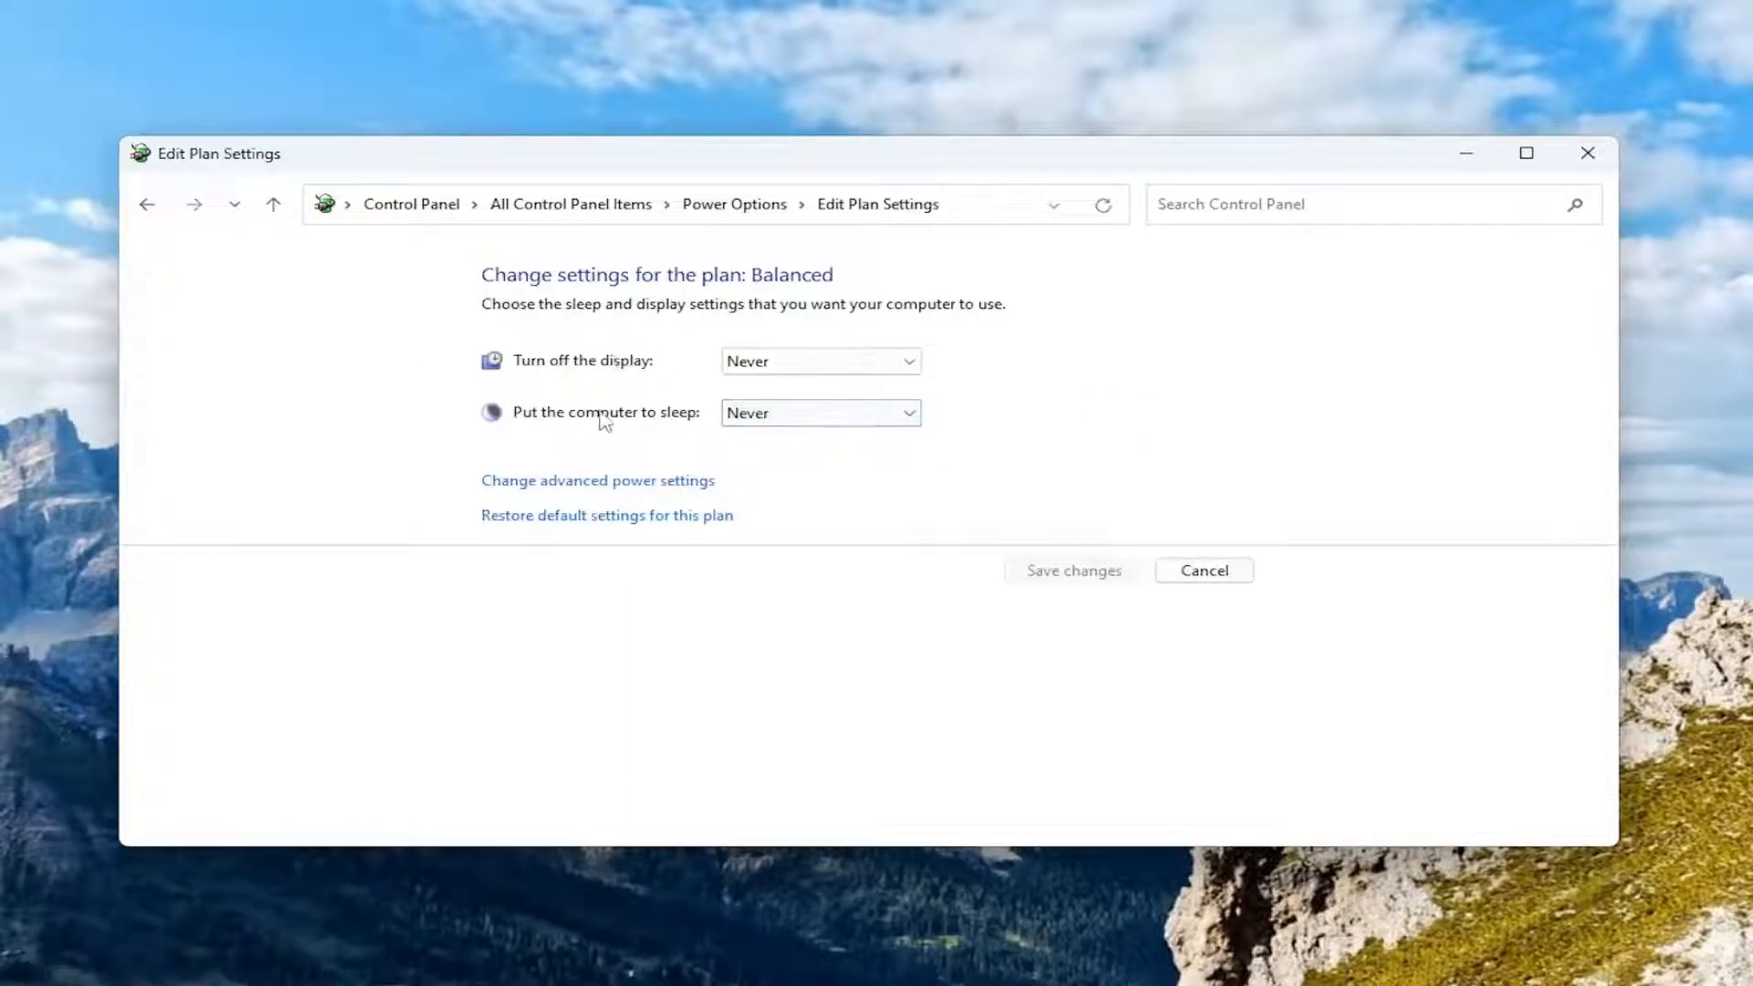
click(819, 413)
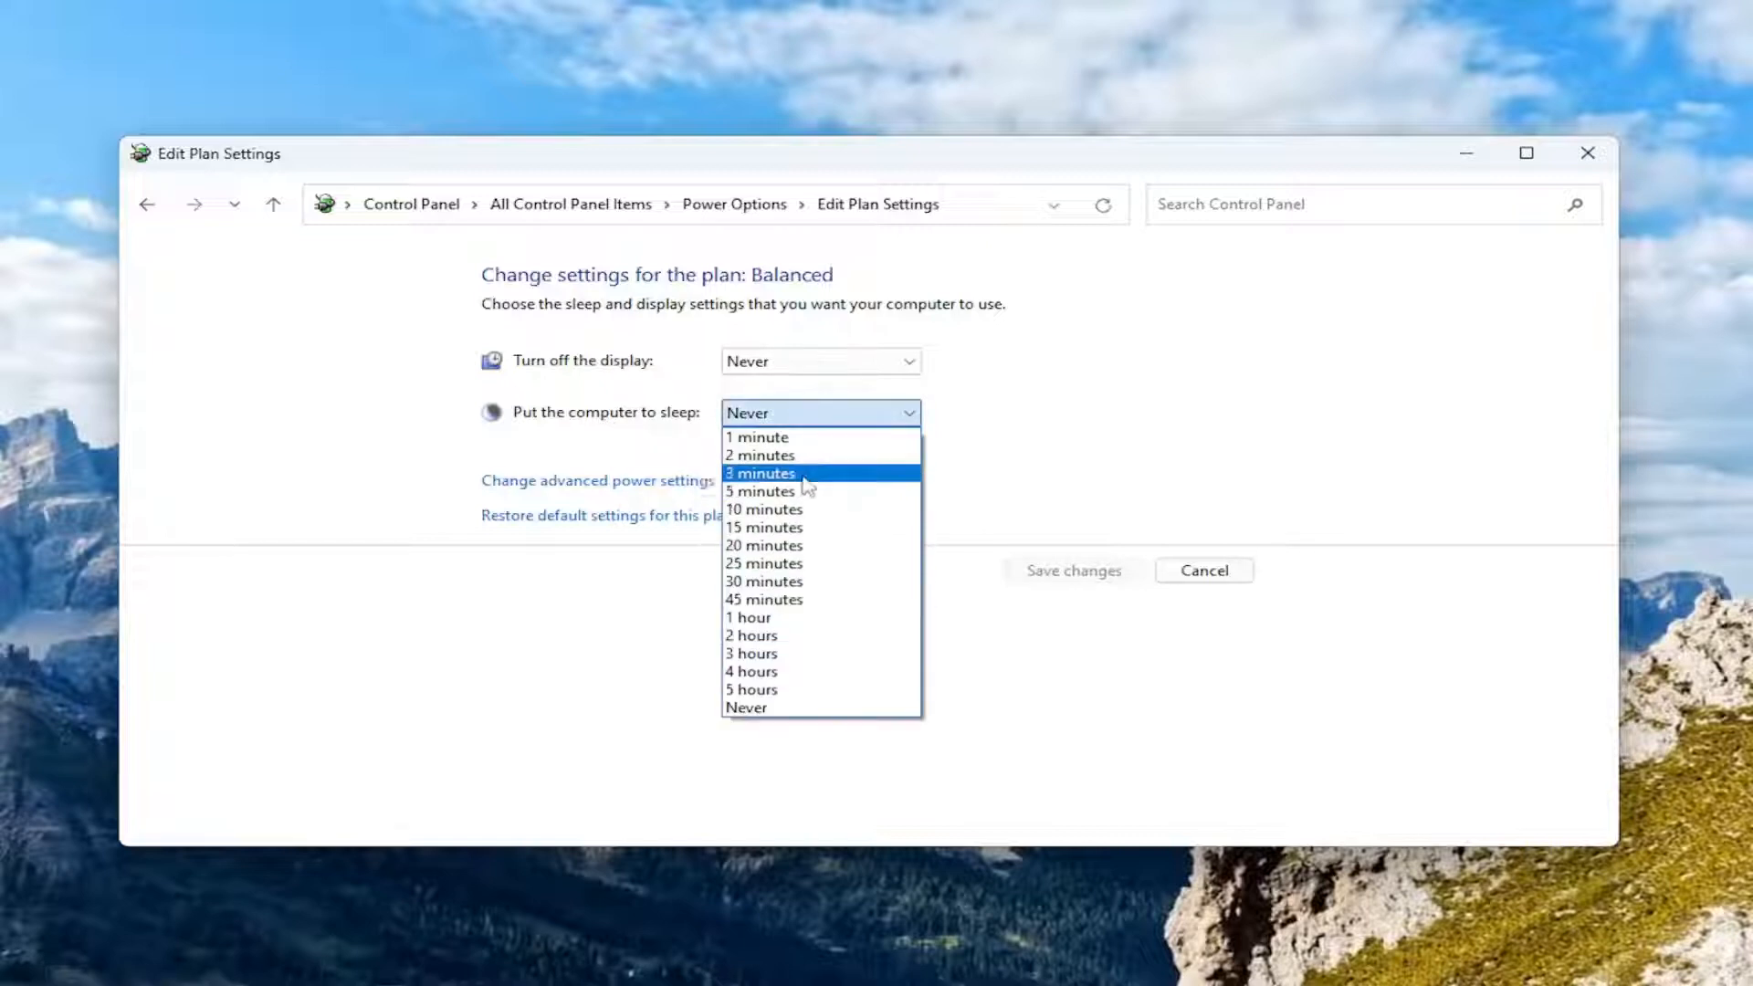
mouse_move(833, 564)
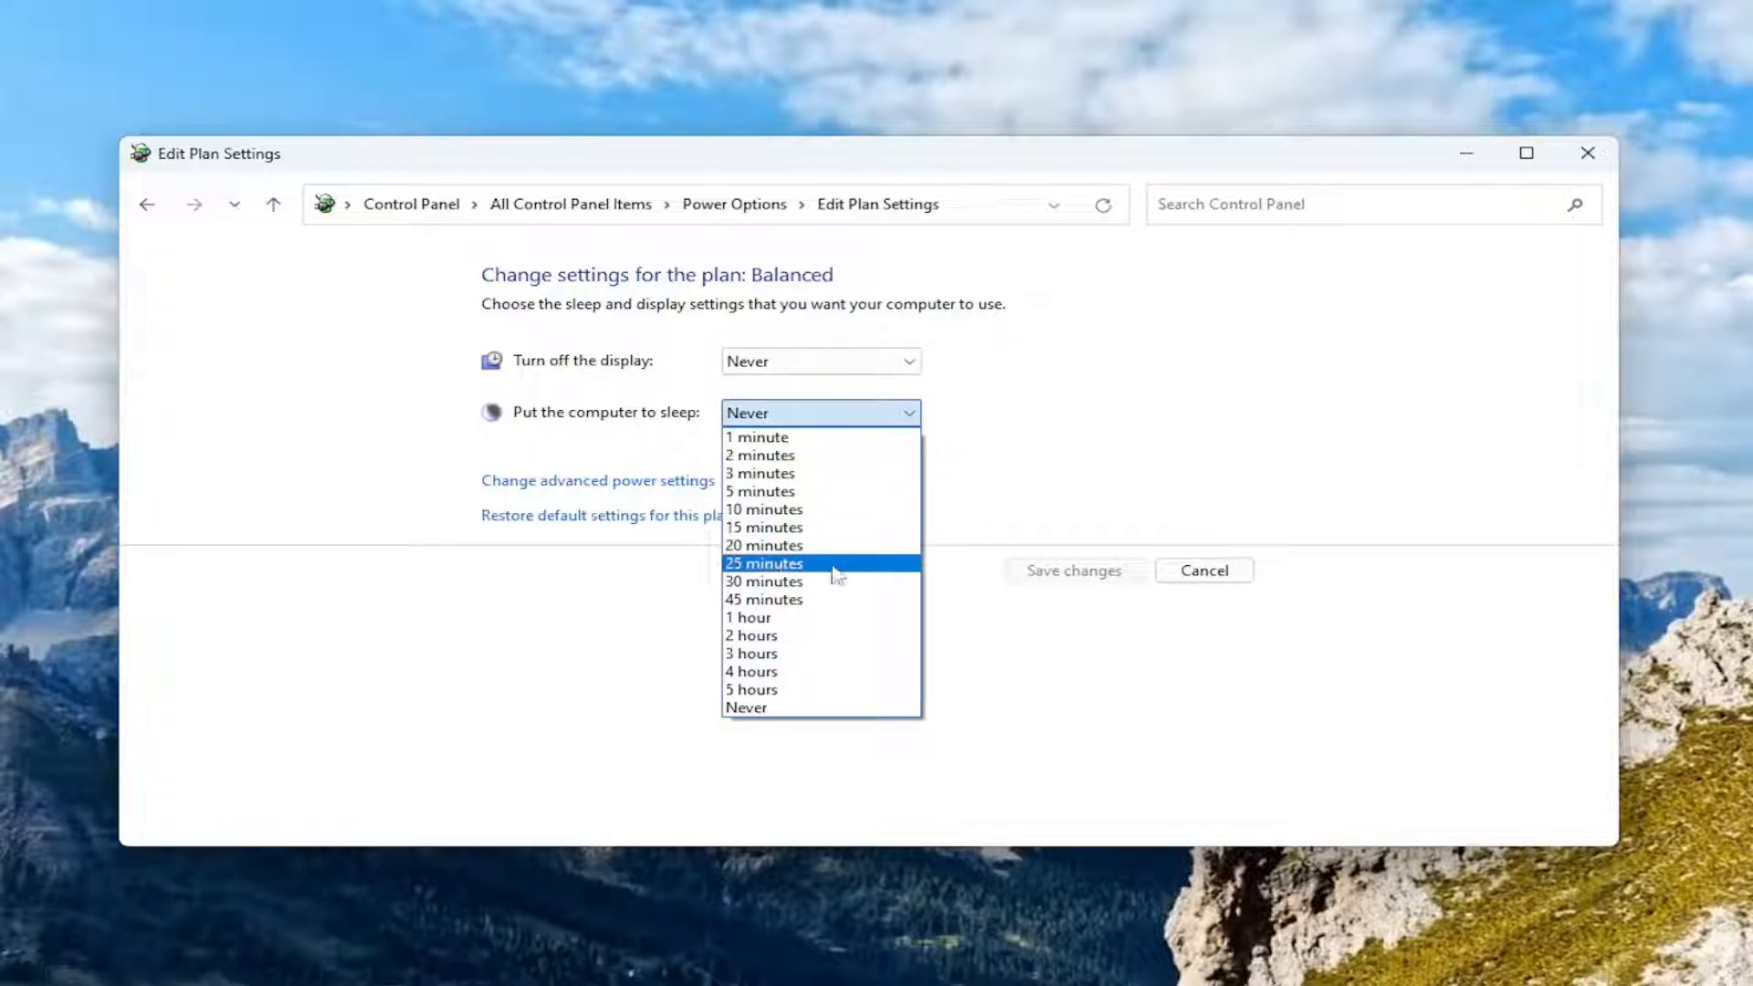
mouse_move(776, 678)
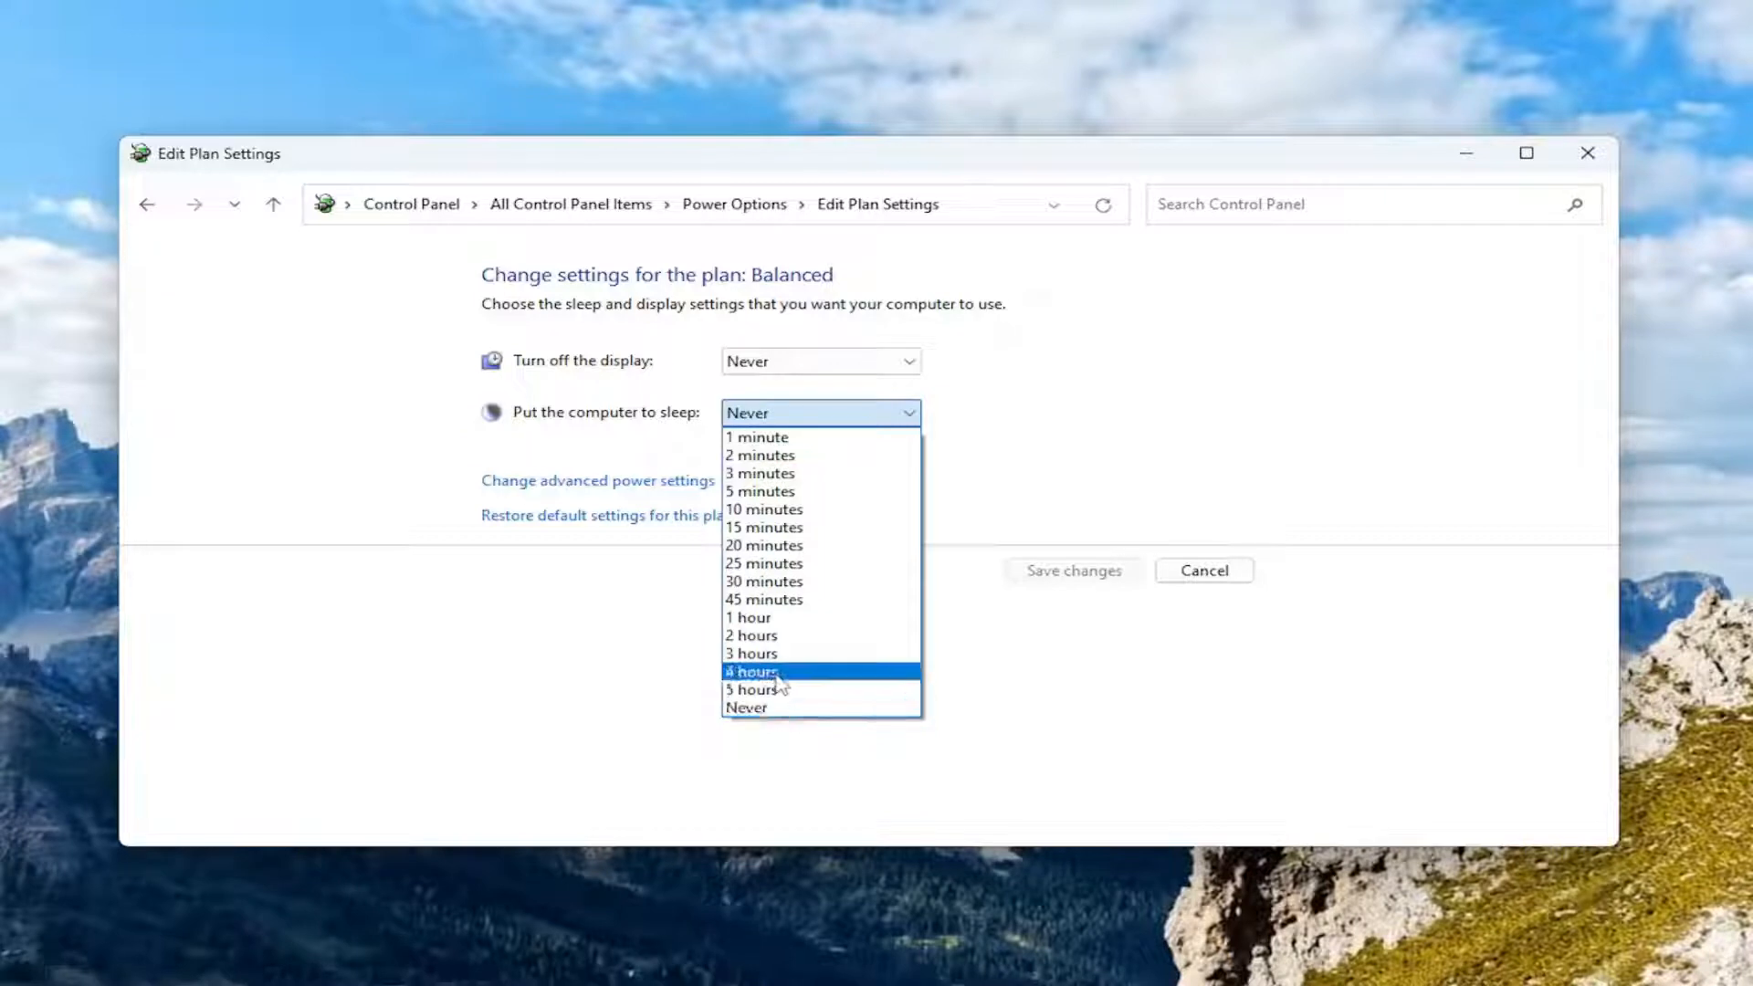
mouse_move(757, 516)
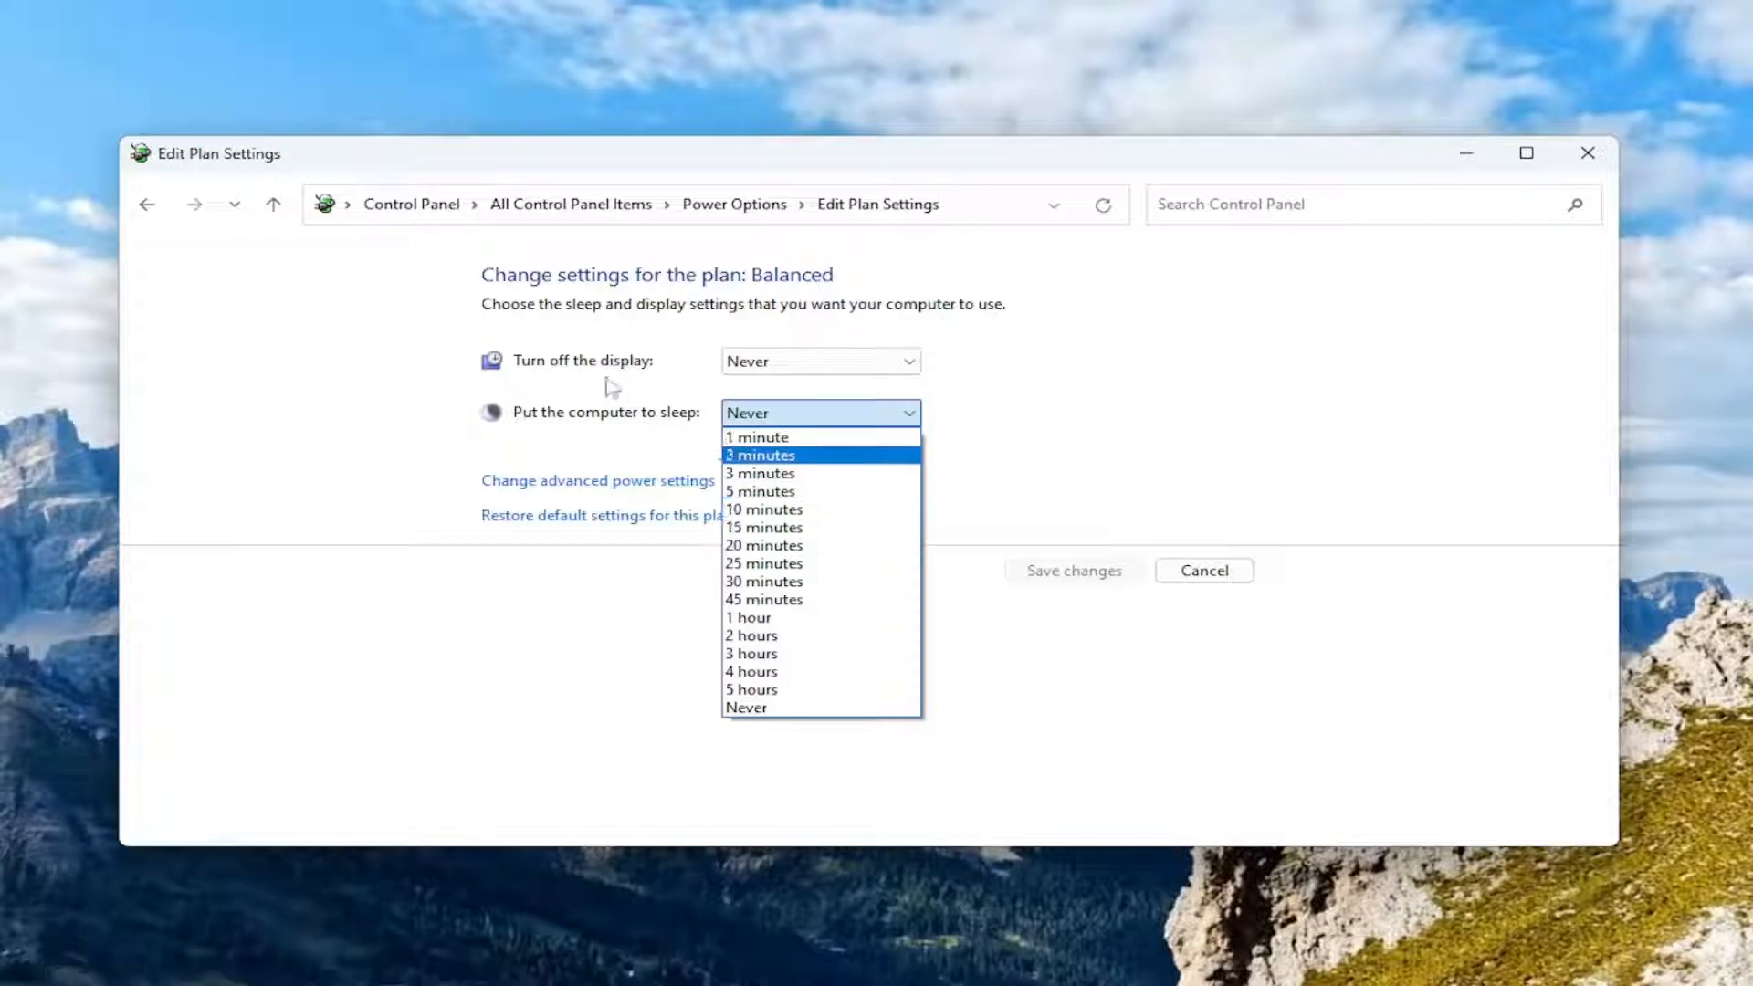
click(821, 360)
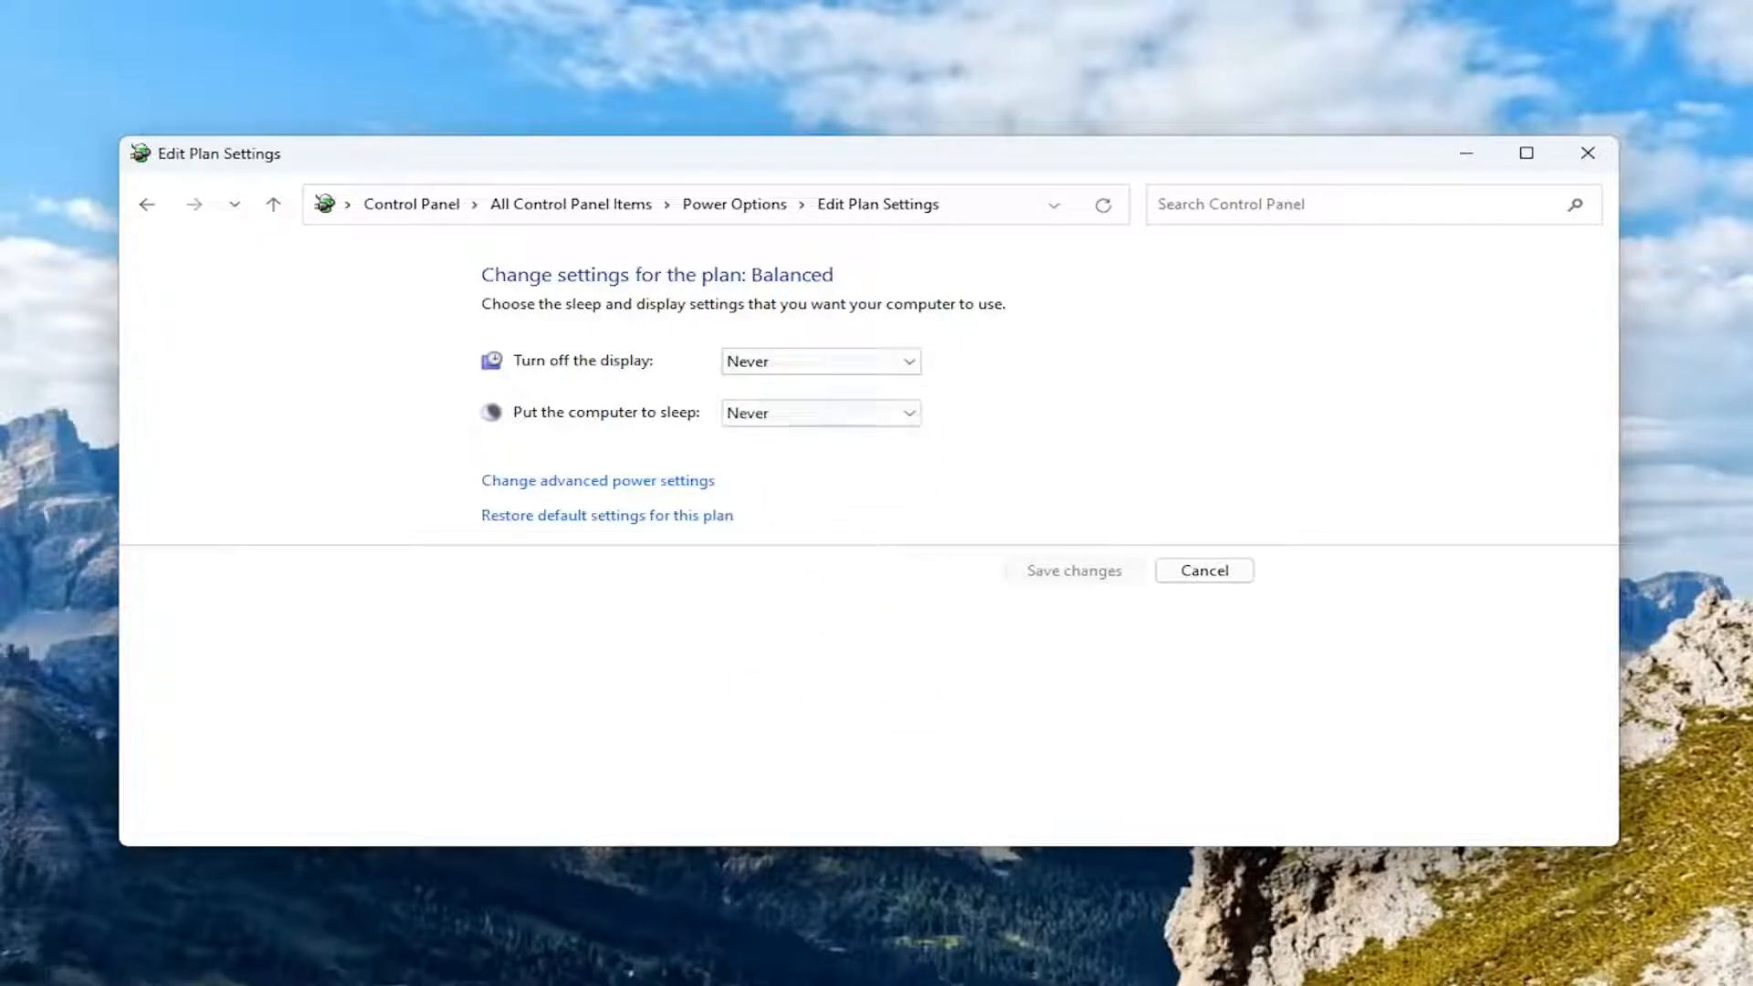
click(1587, 152)
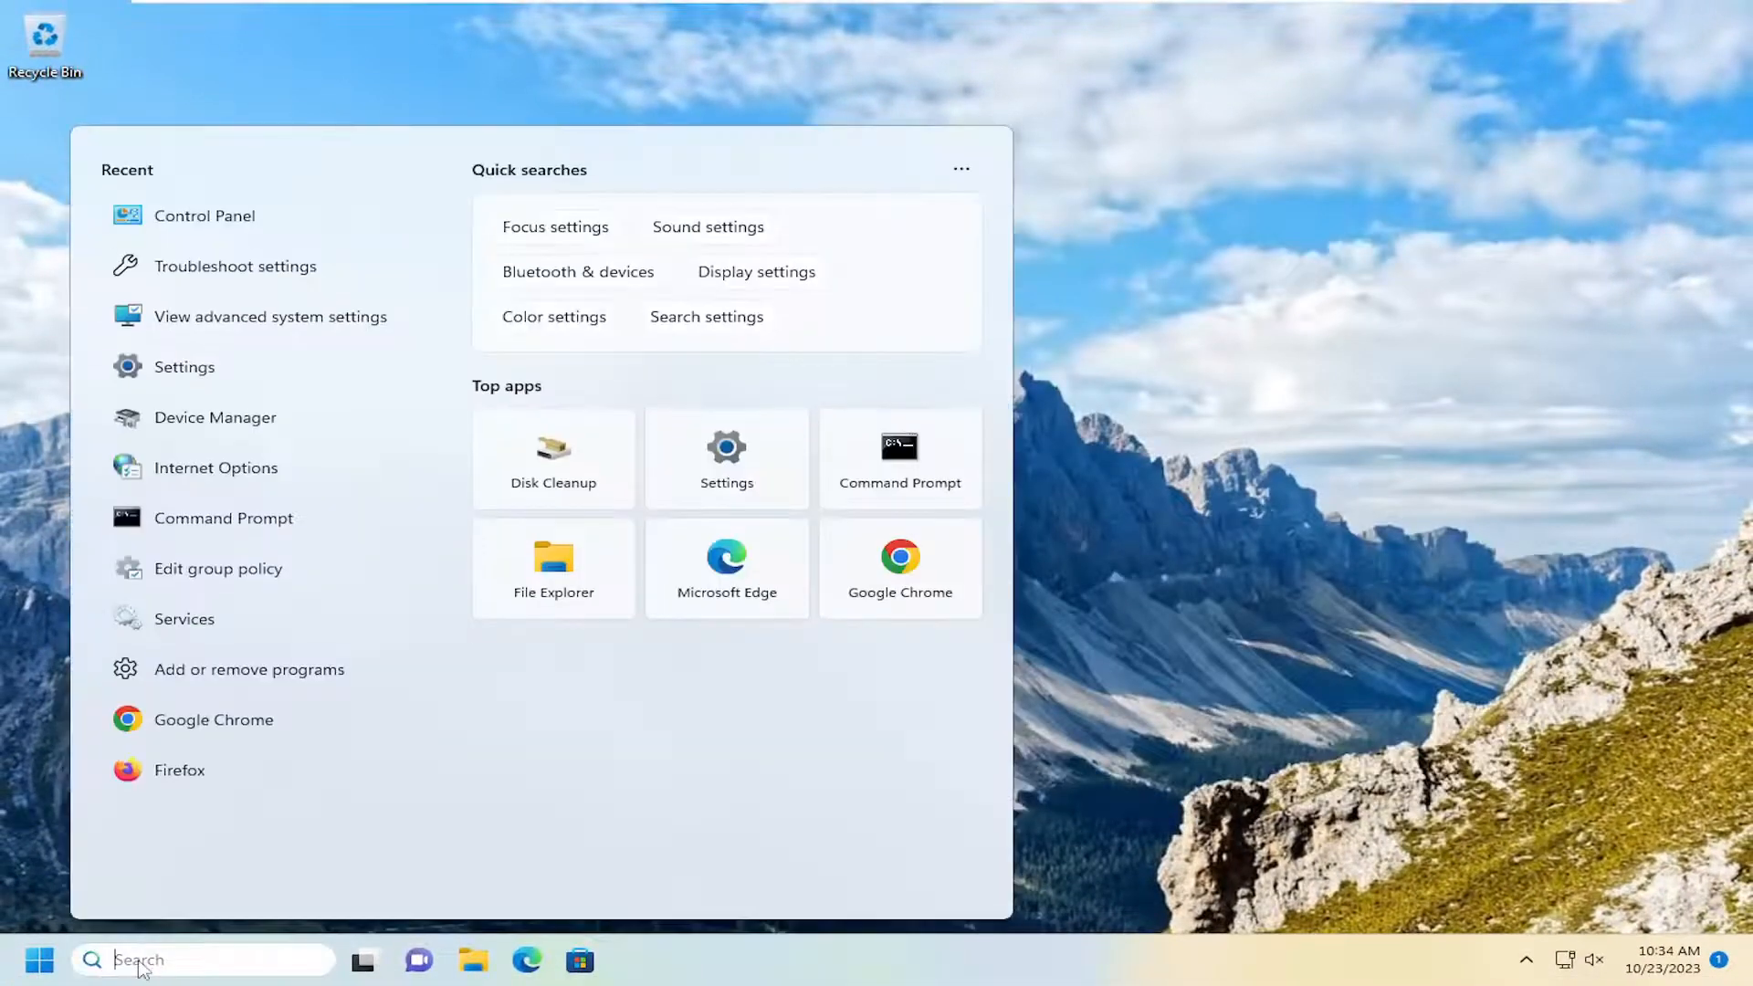
Search 'cmd', run Command Prompt as administrator, and approve the UAC prompt.
text(cmd)
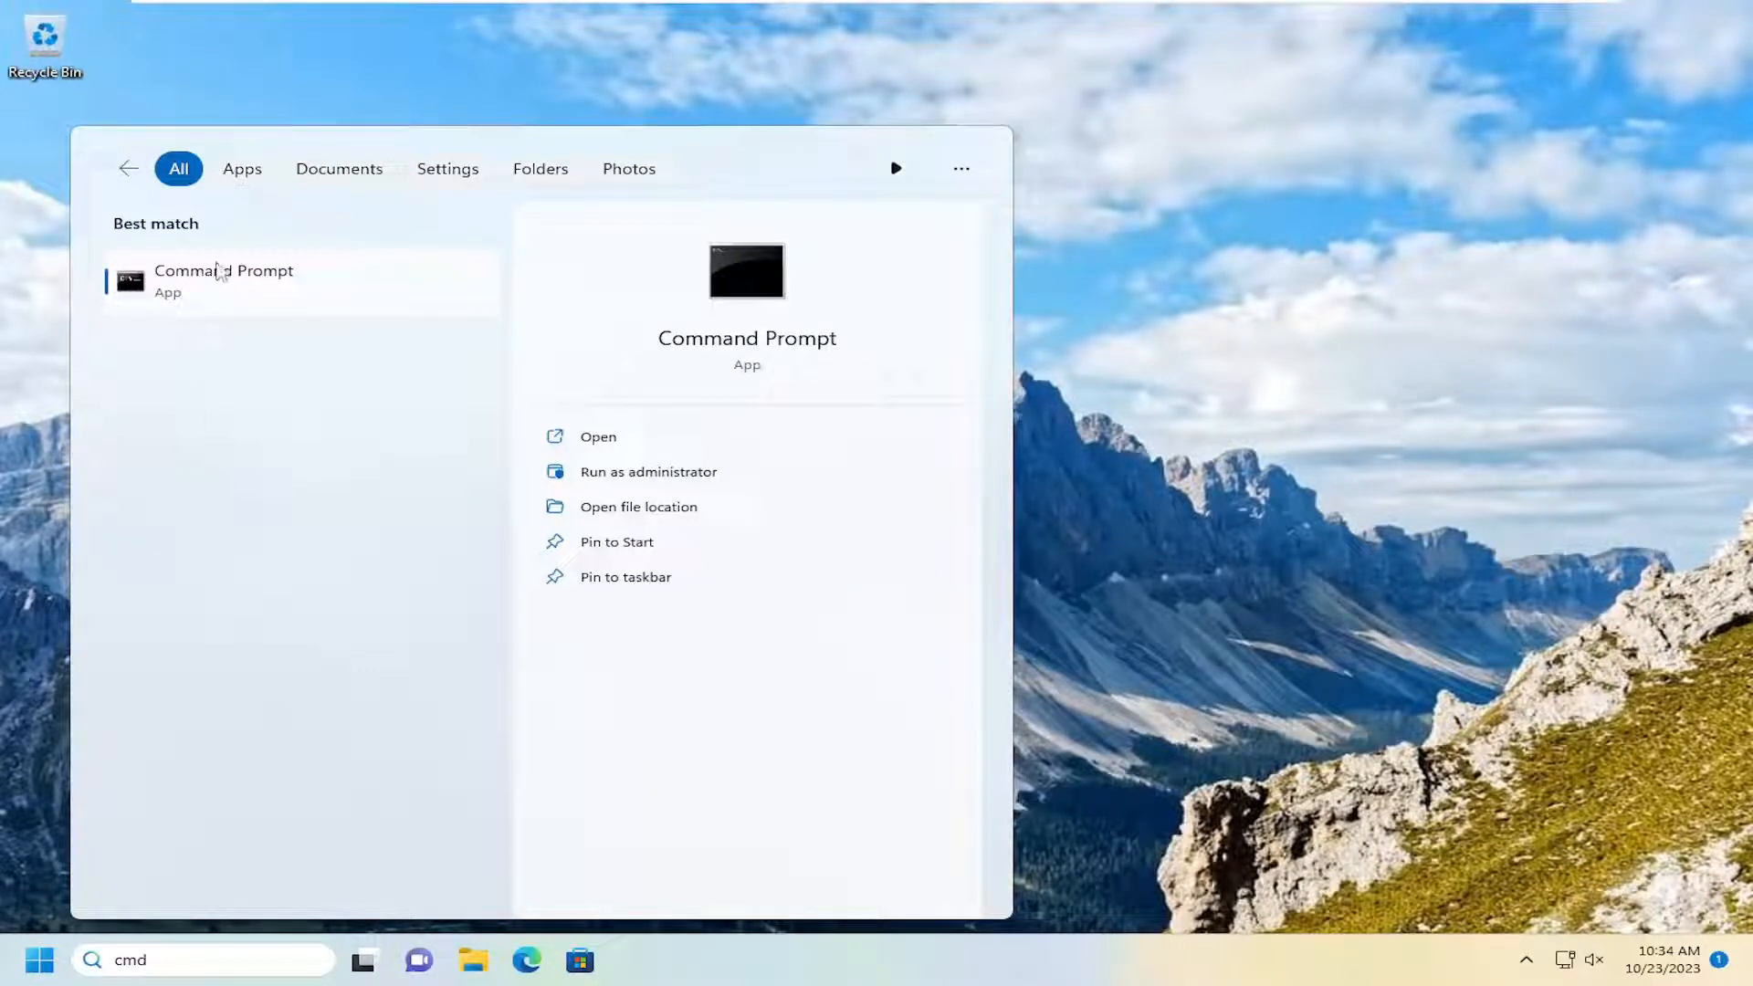
right_click(224, 274)
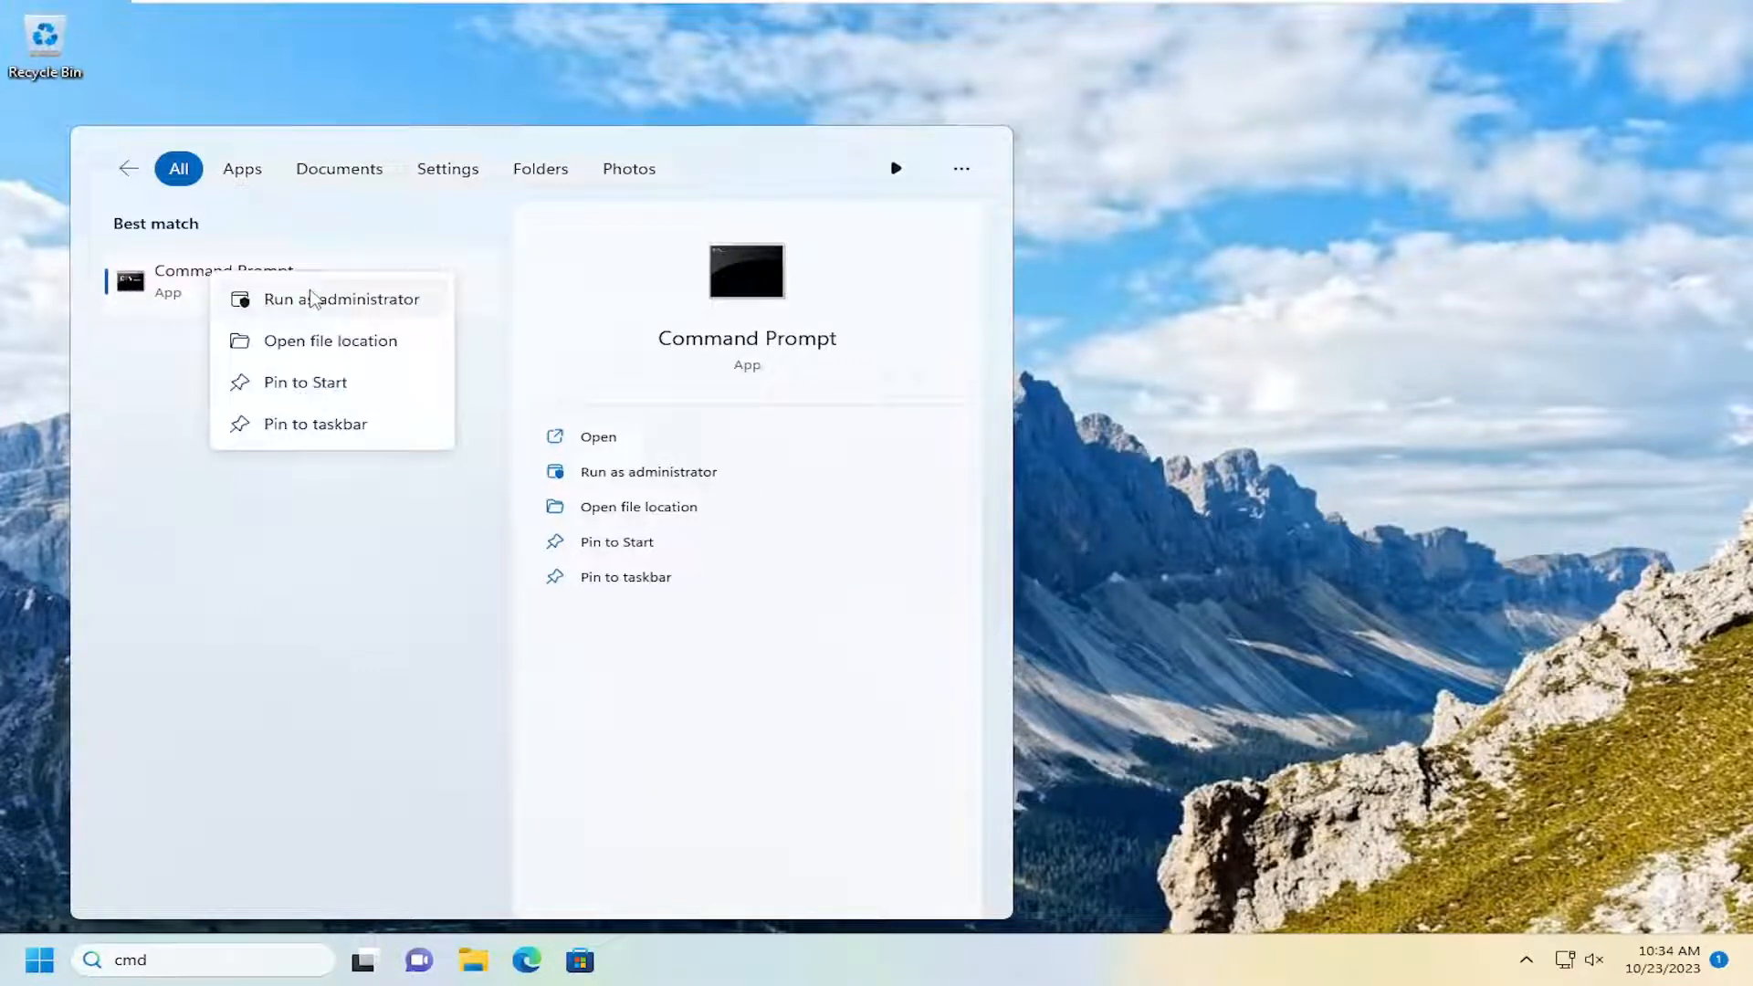
click(329, 298)
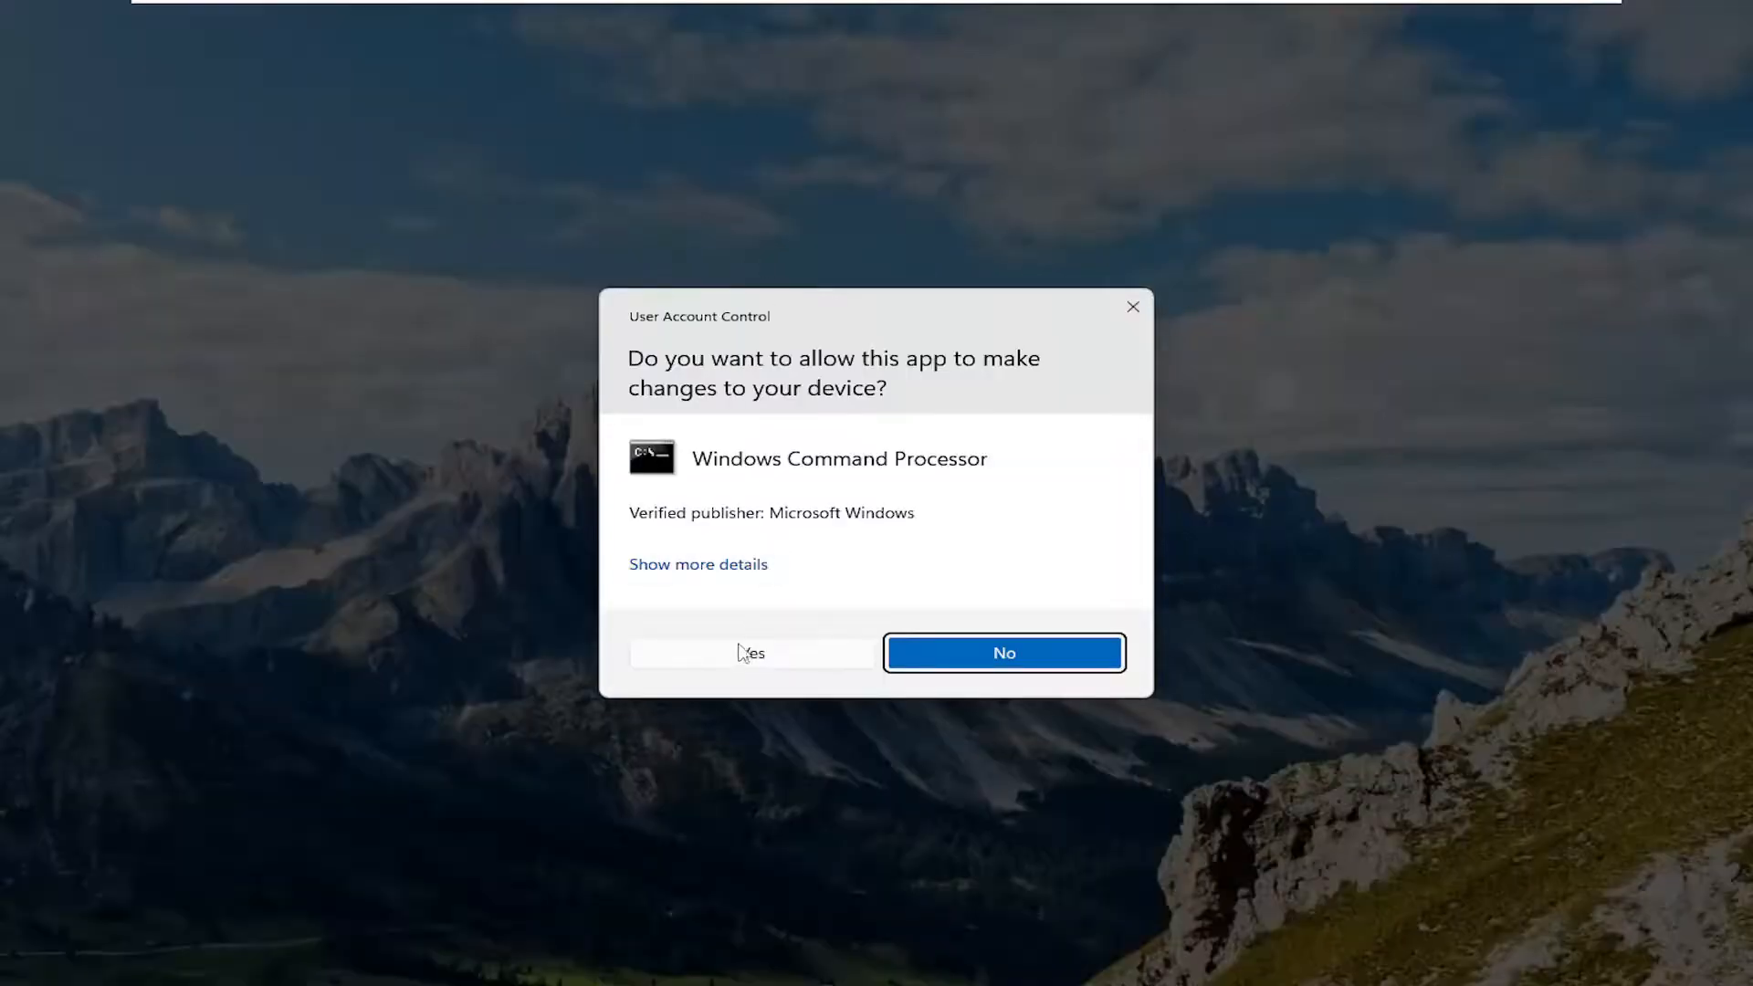
click(751, 653)
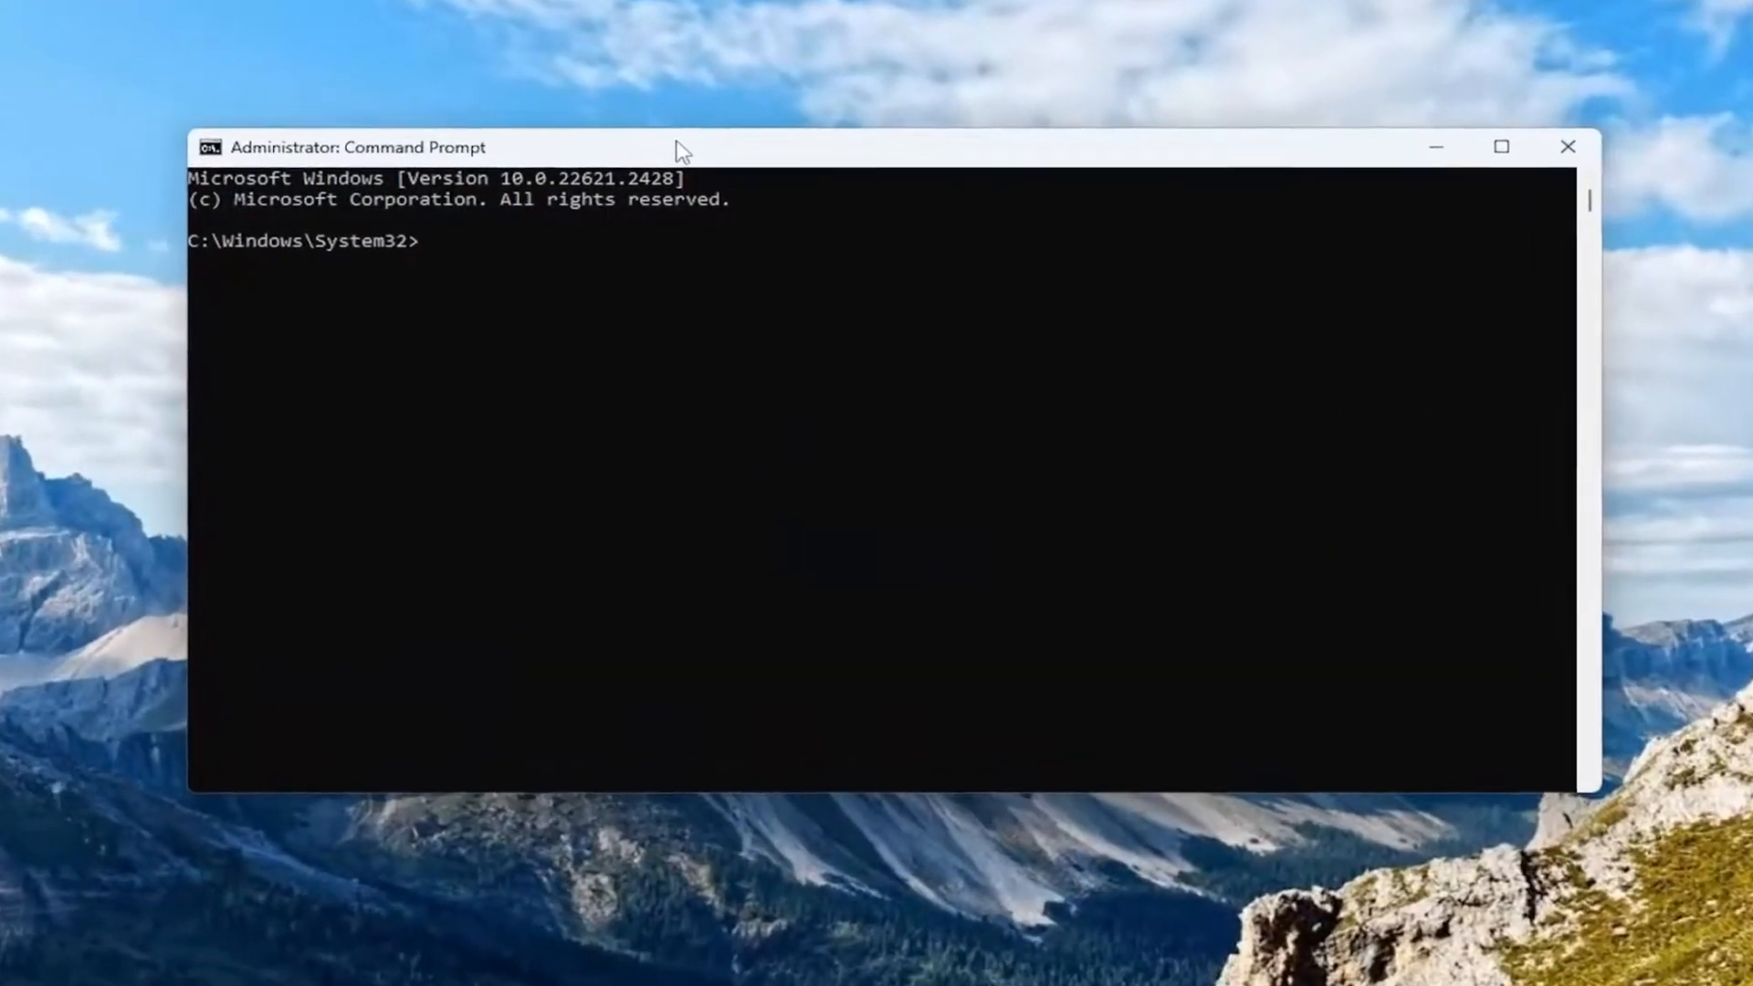
Run 'sfc /scannow' in the elevated Command Prompt.
text(sfc)
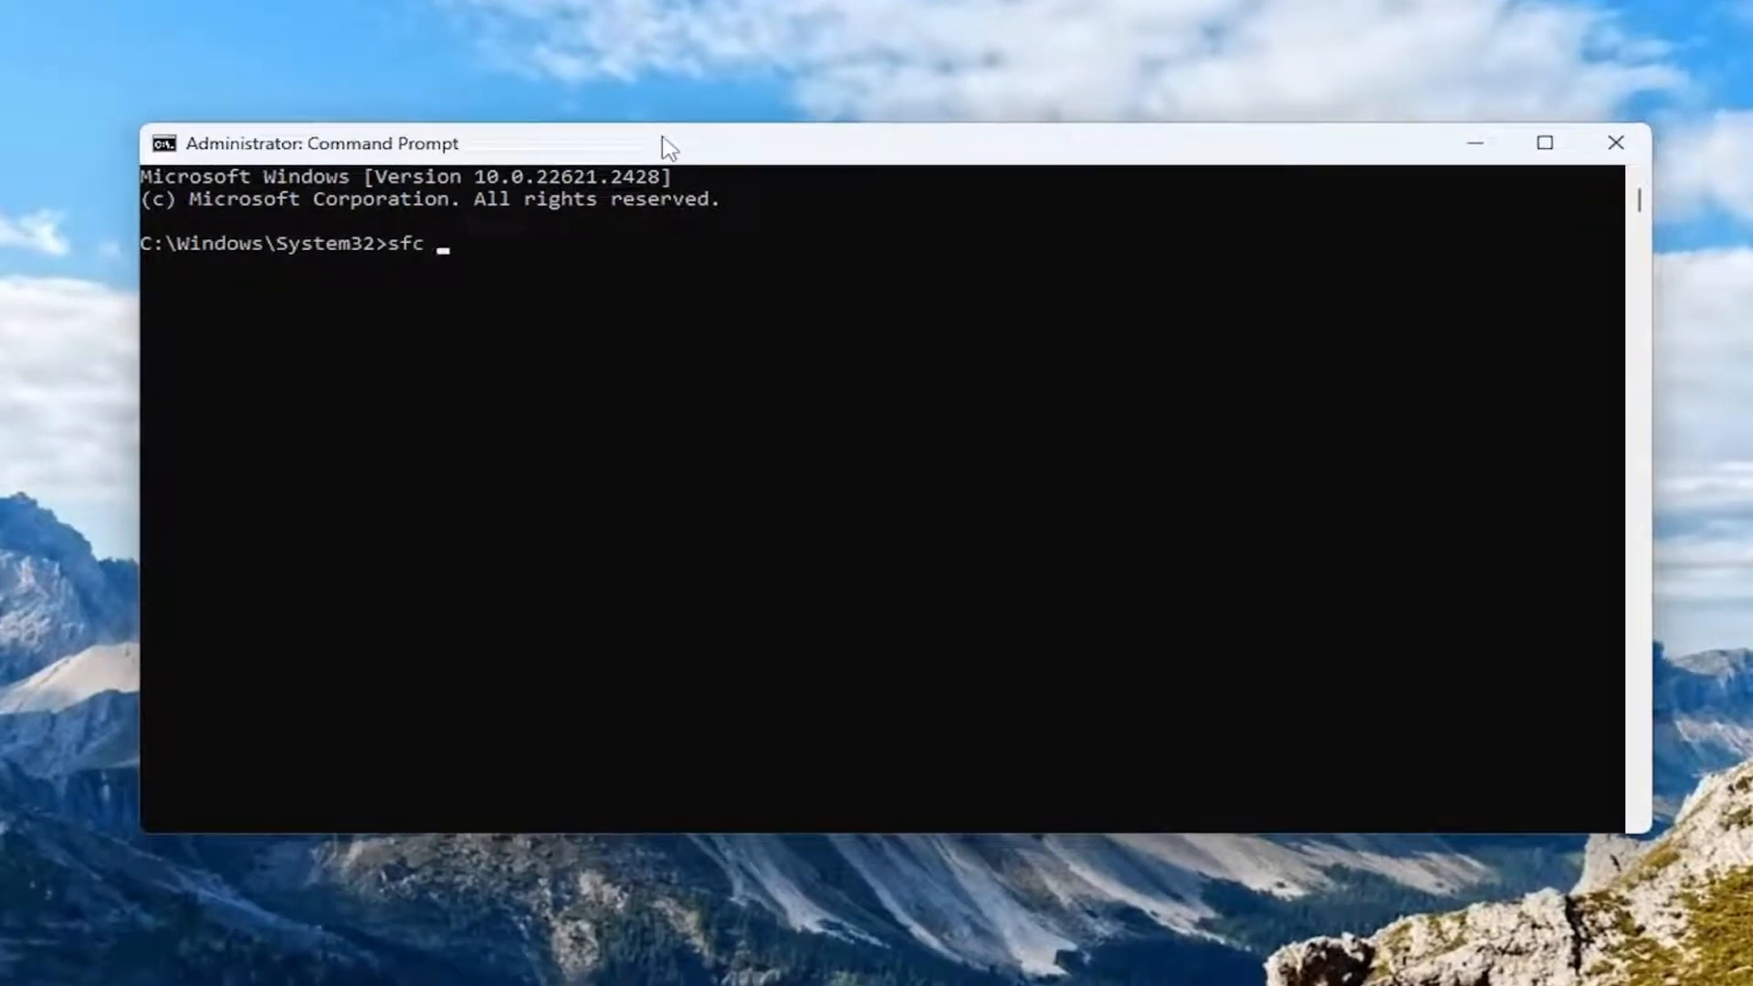
text(/scan)
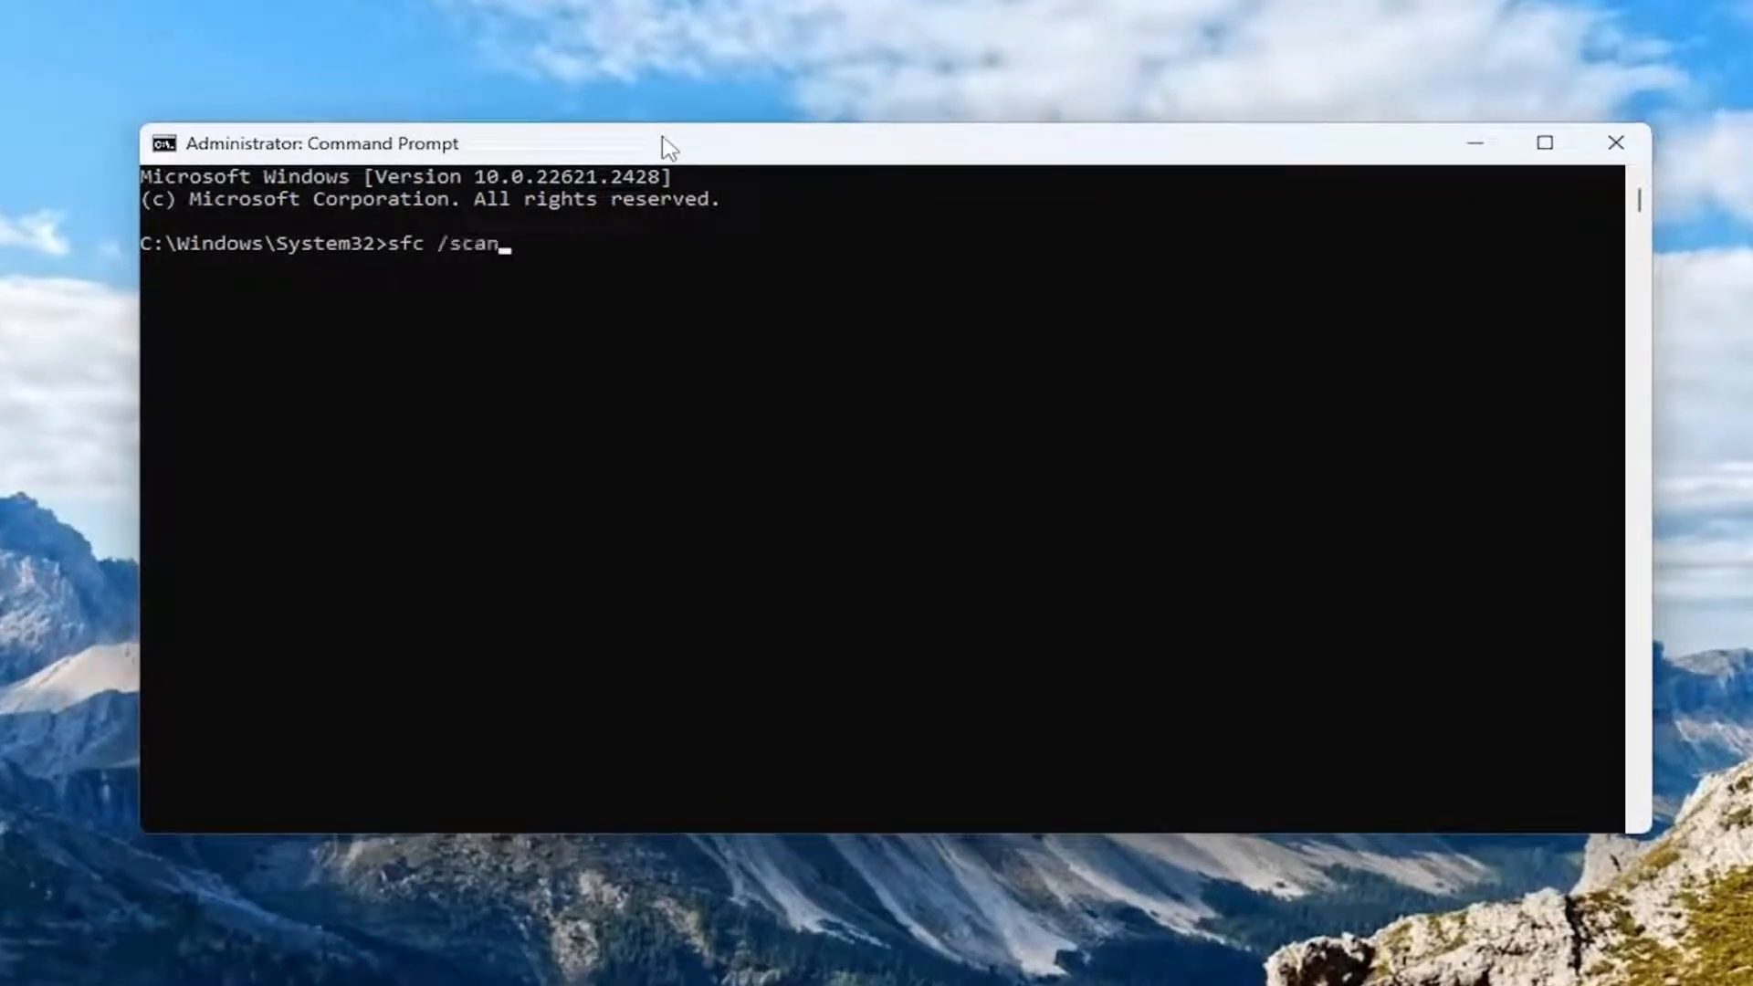
text(now)
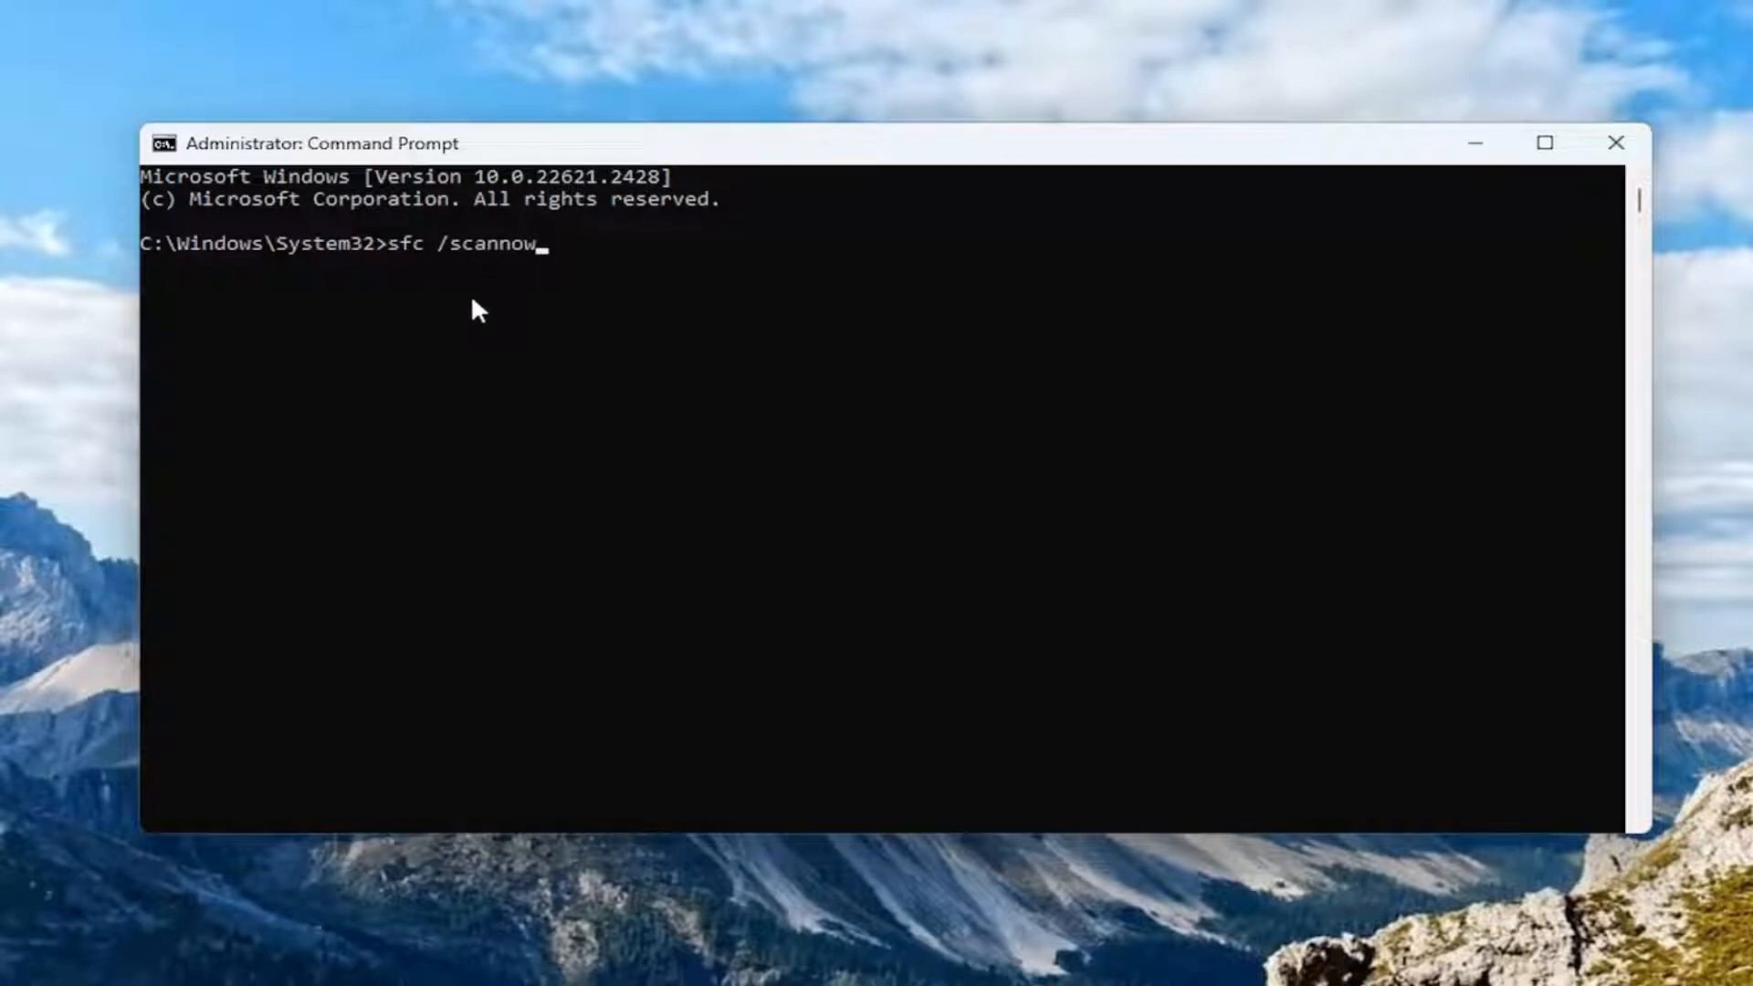
key(Enter)
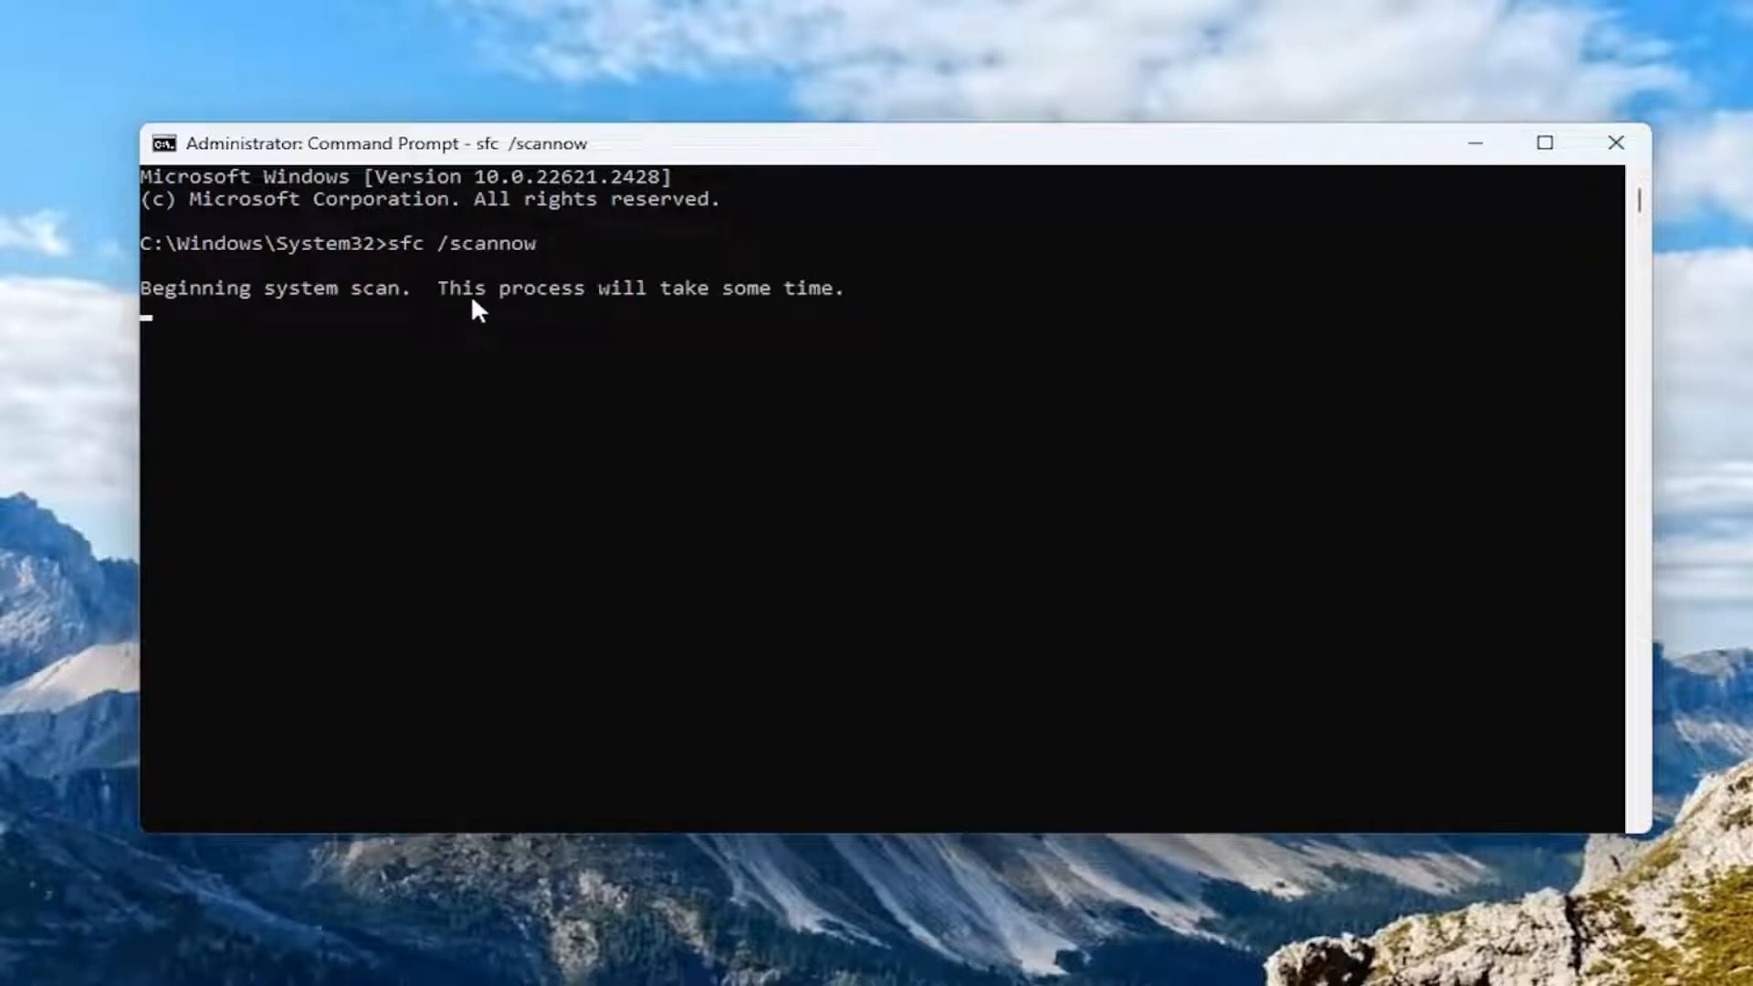